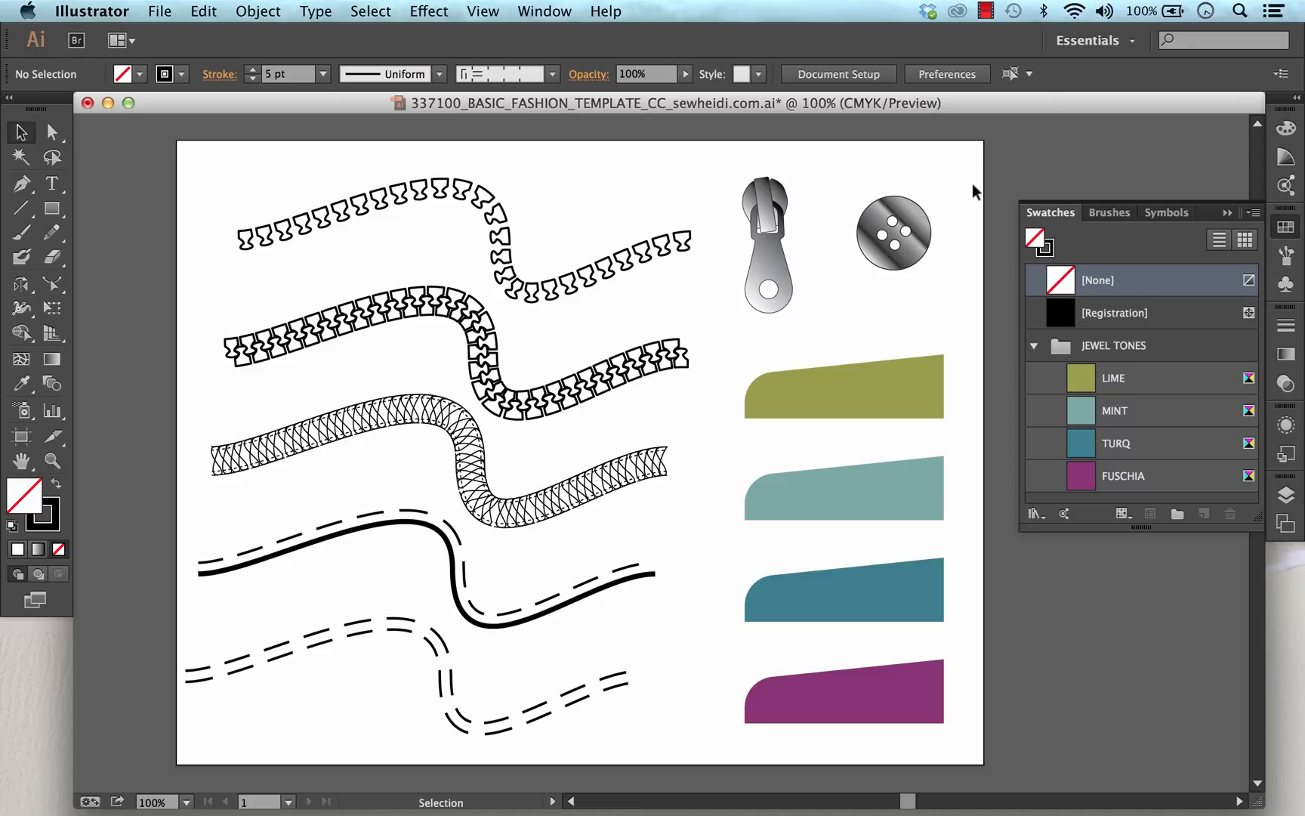
mouse_move(953, 242)
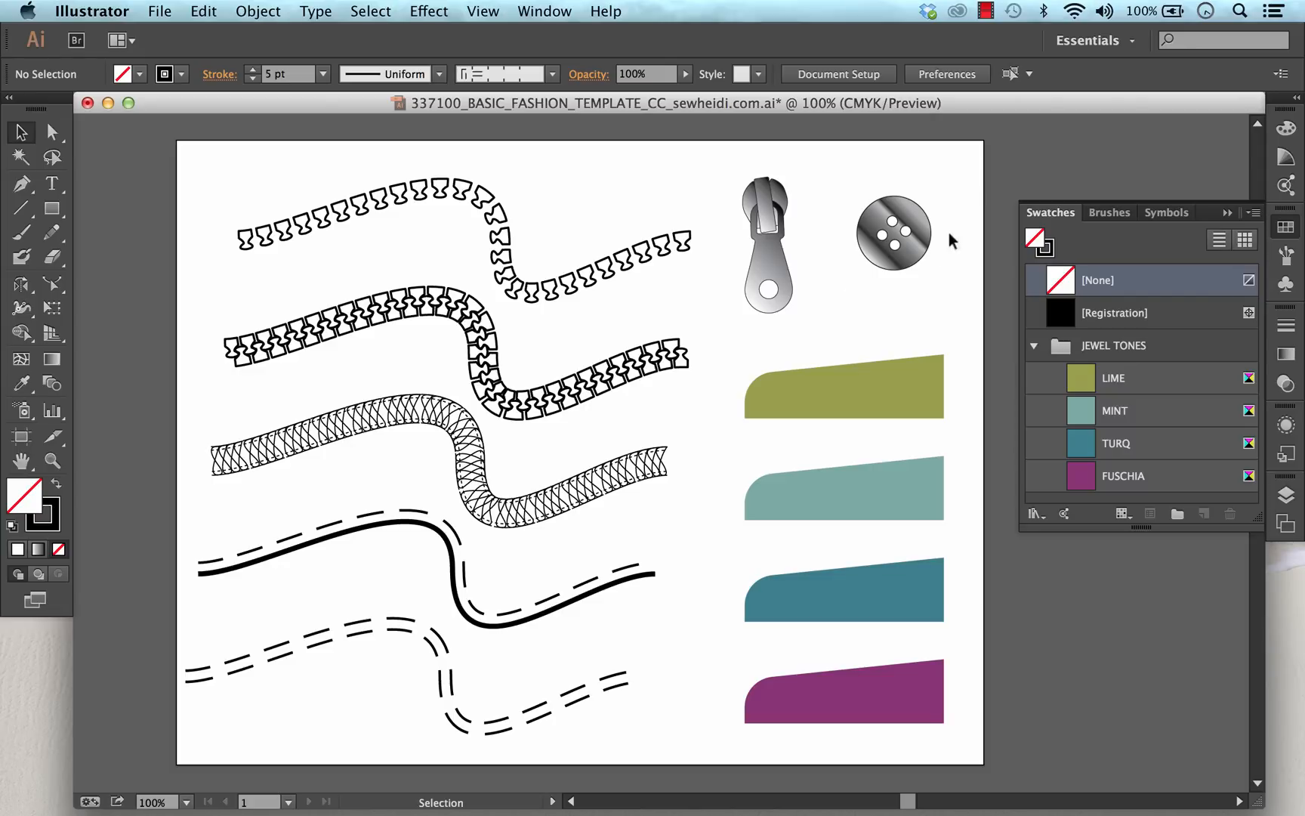
mouse_move(962, 279)
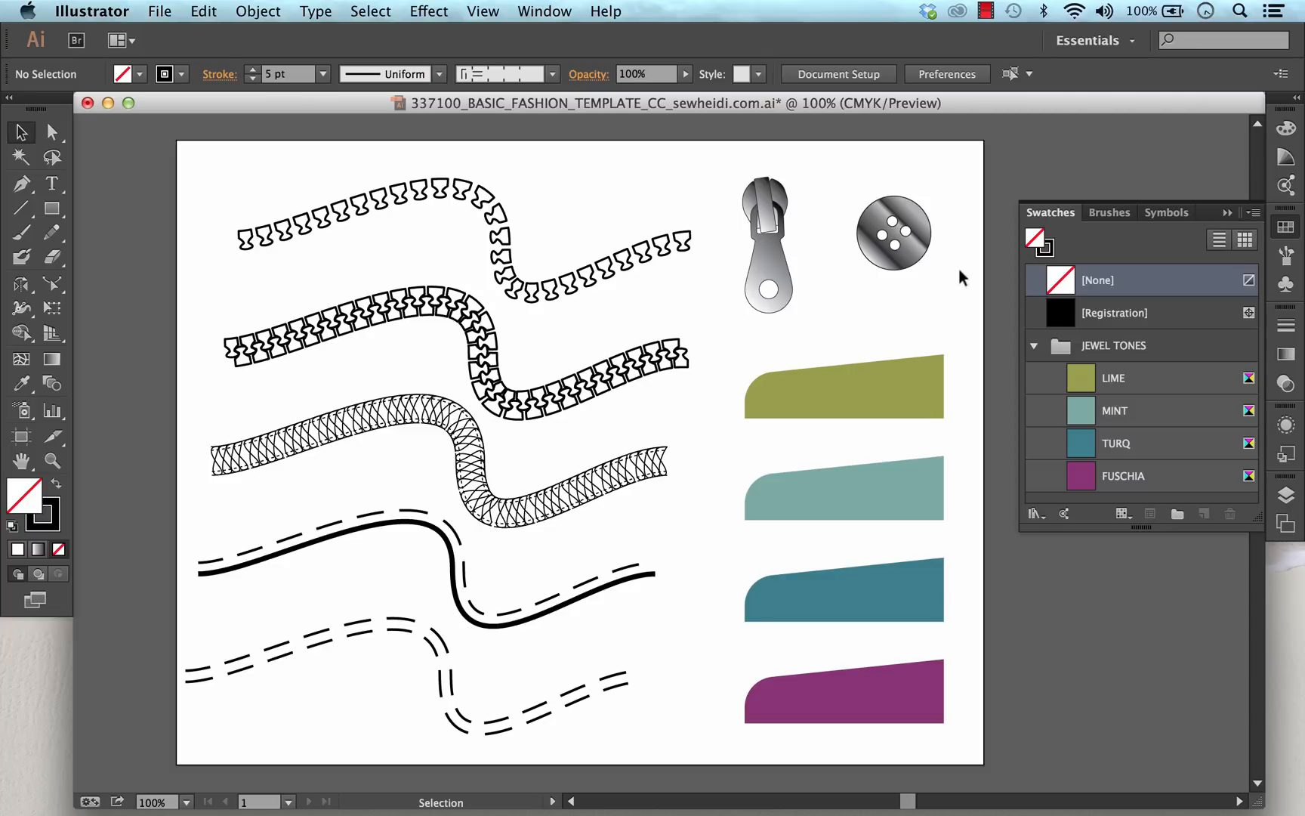
mouse_move(1023, 246)
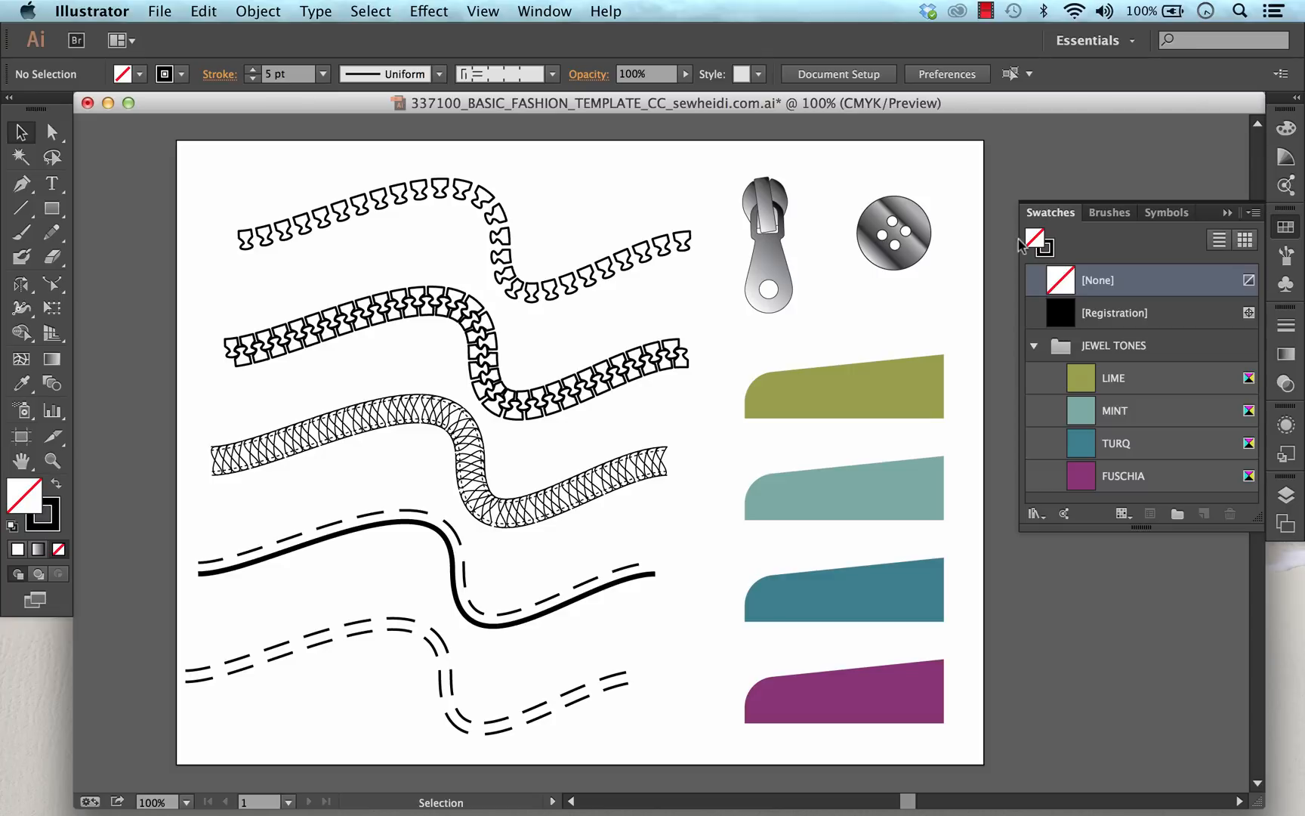
mouse_move(1000, 279)
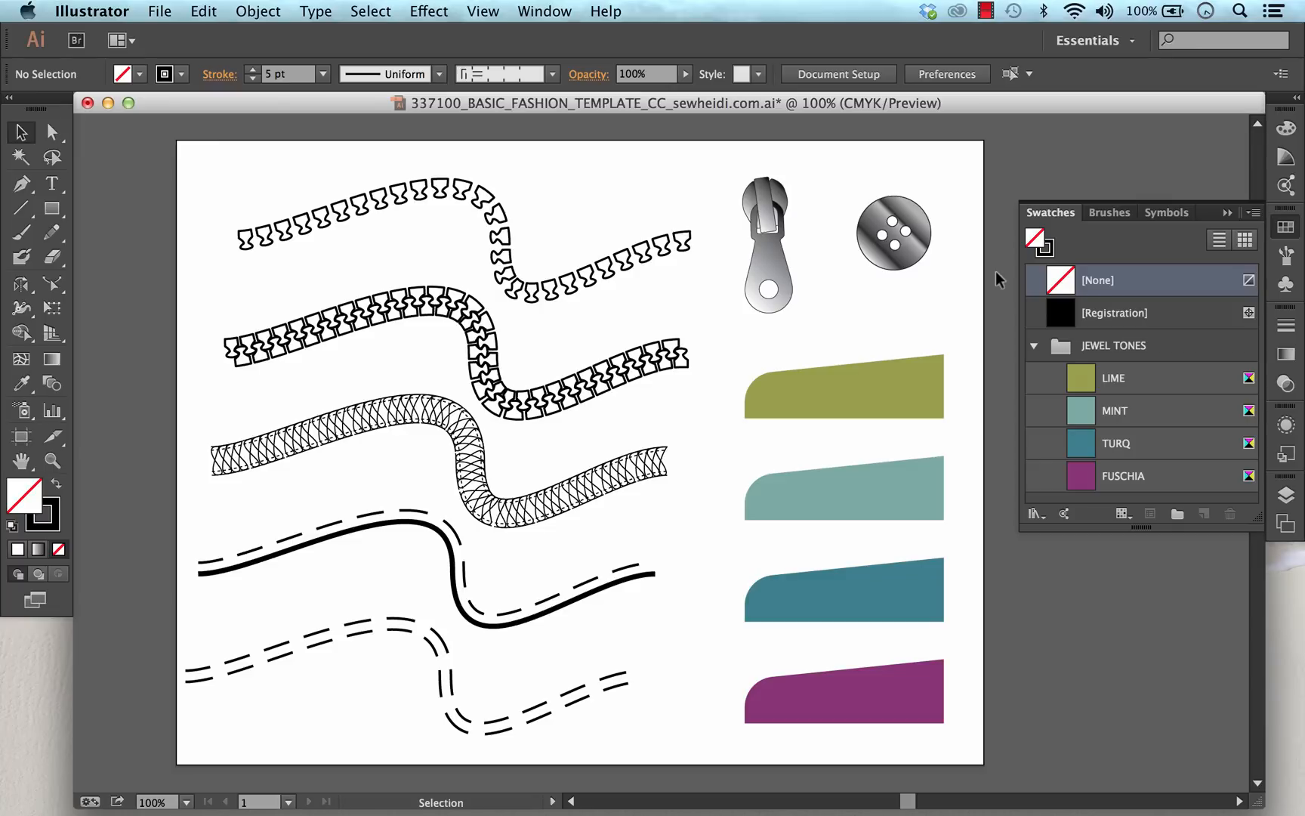
mouse_move(670, 218)
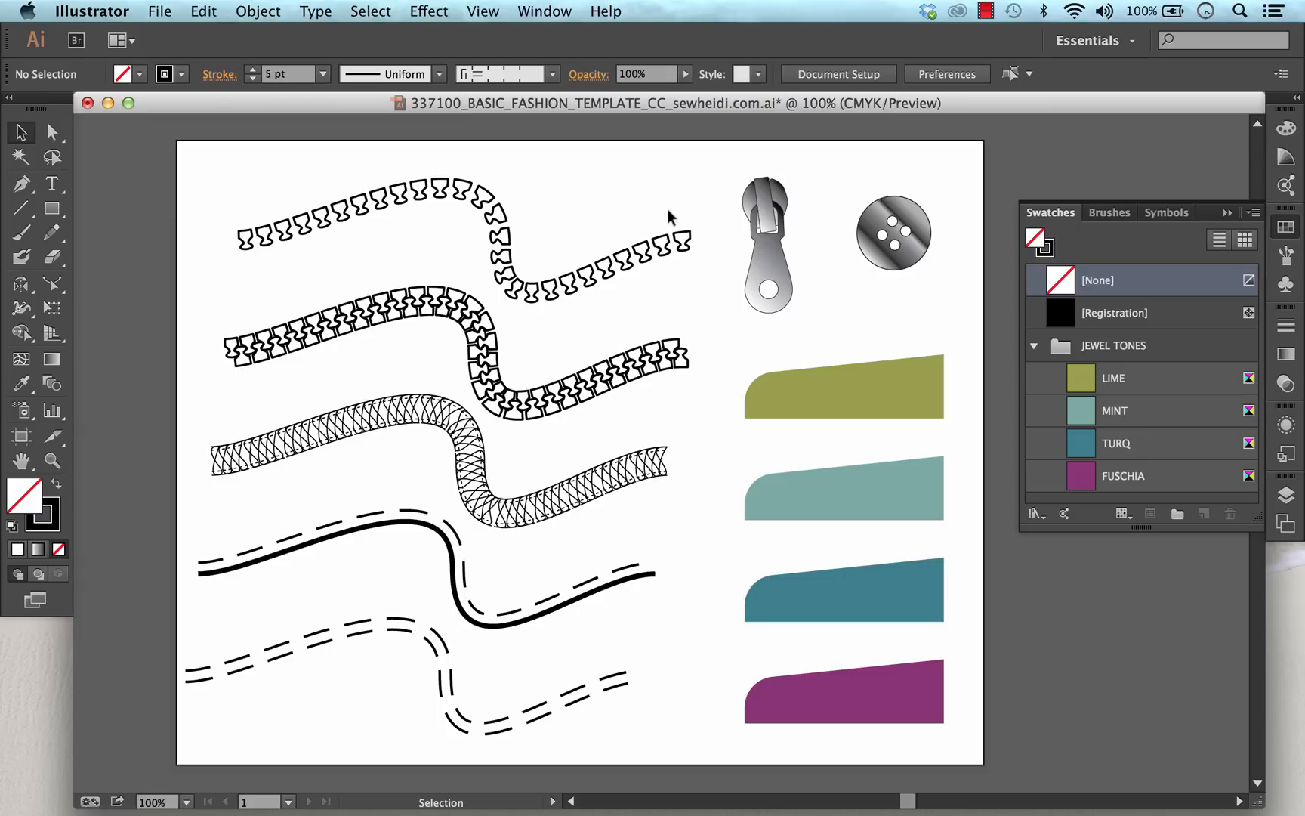
mouse_move(658, 223)
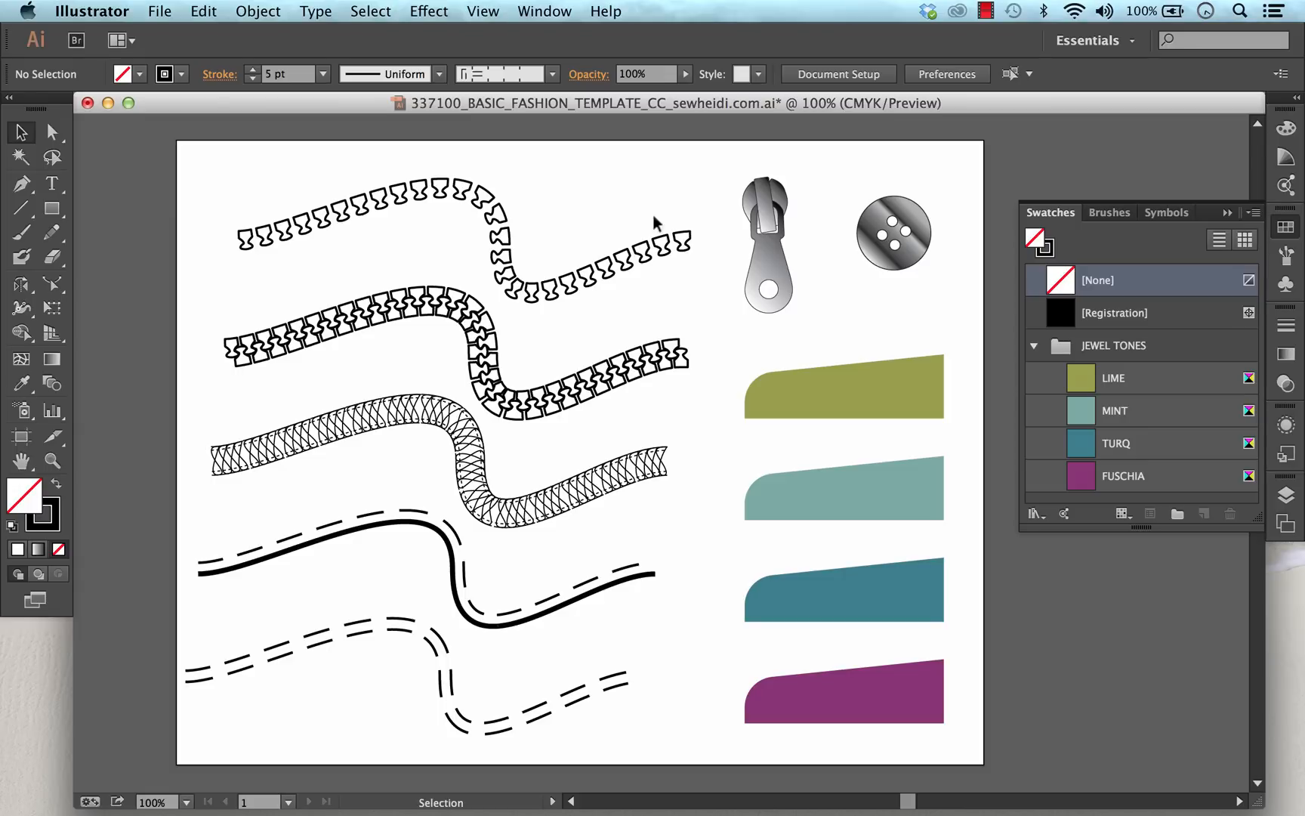
mouse_move(549, 238)
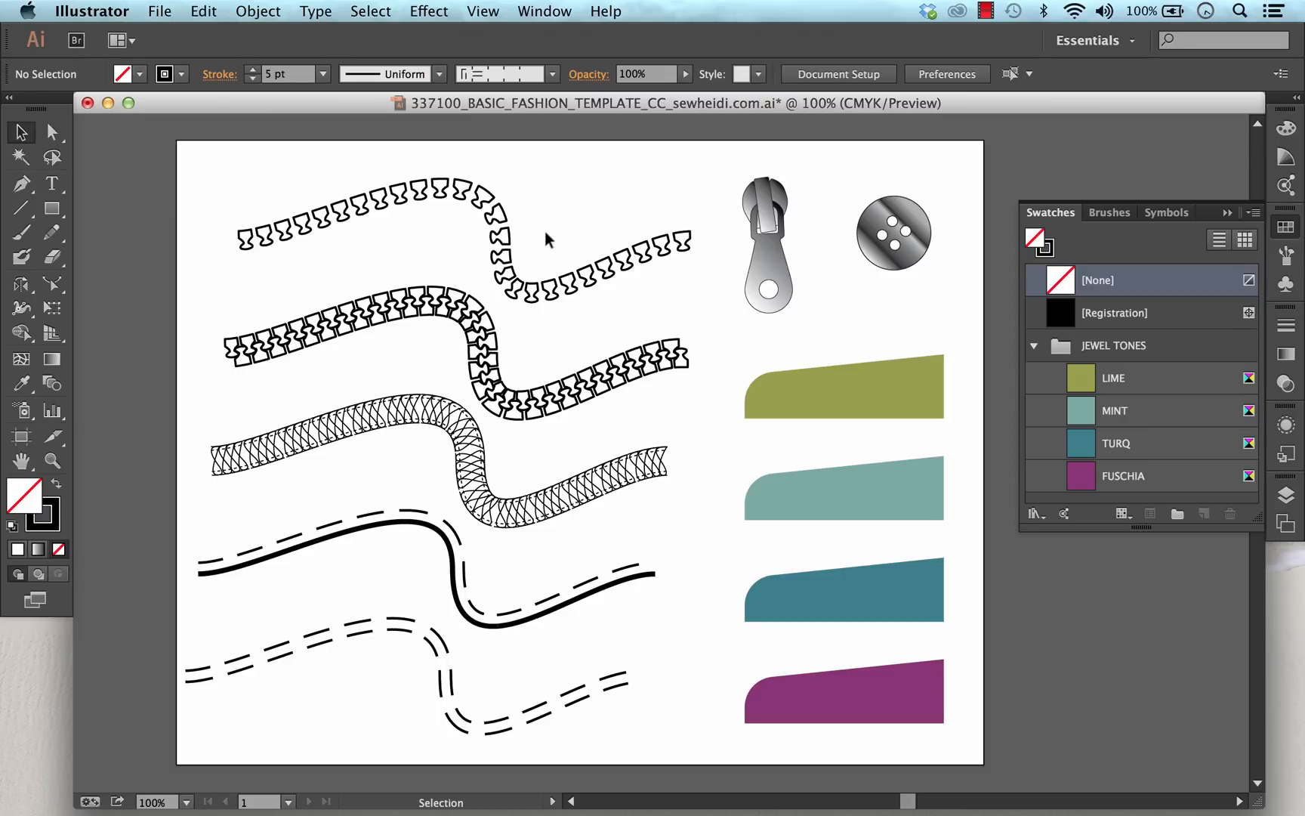
mouse_move(568, 439)
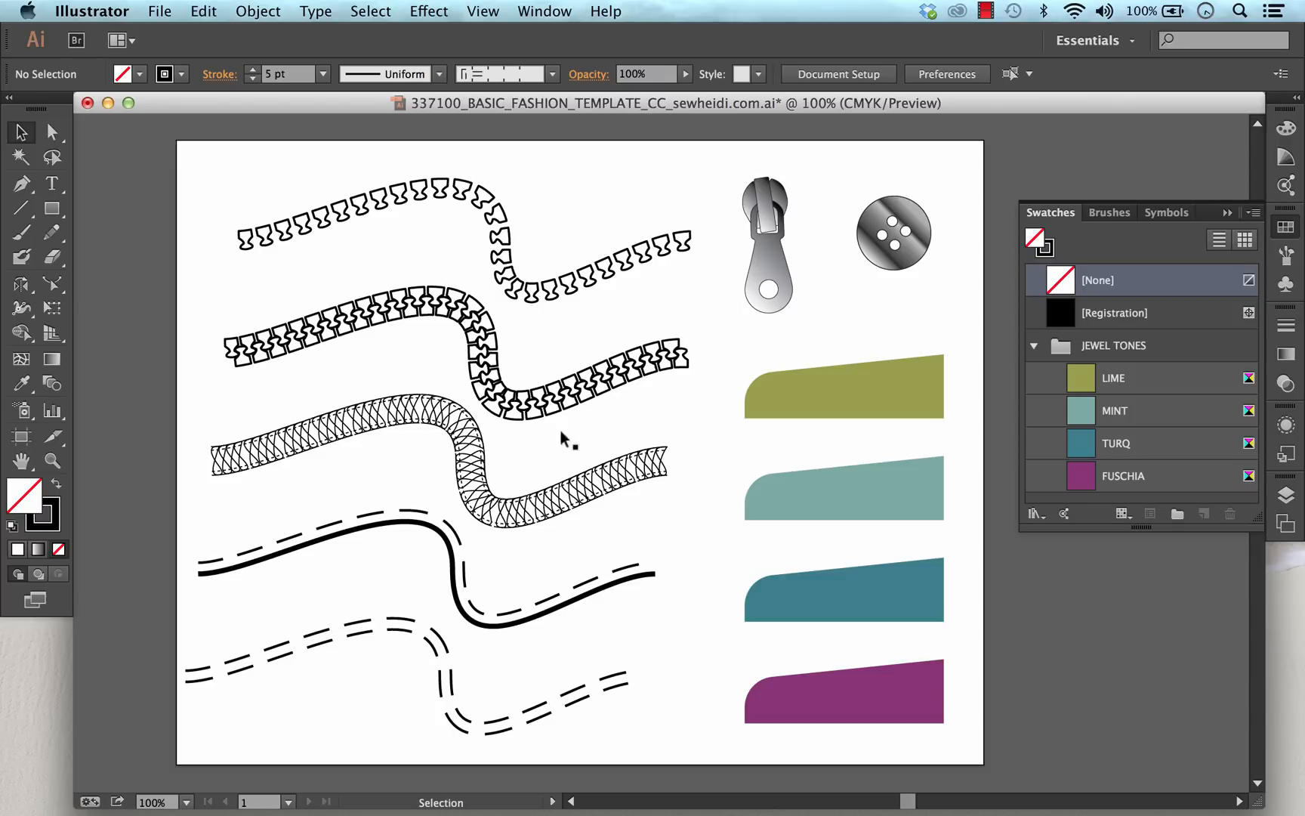
mouse_move(562, 603)
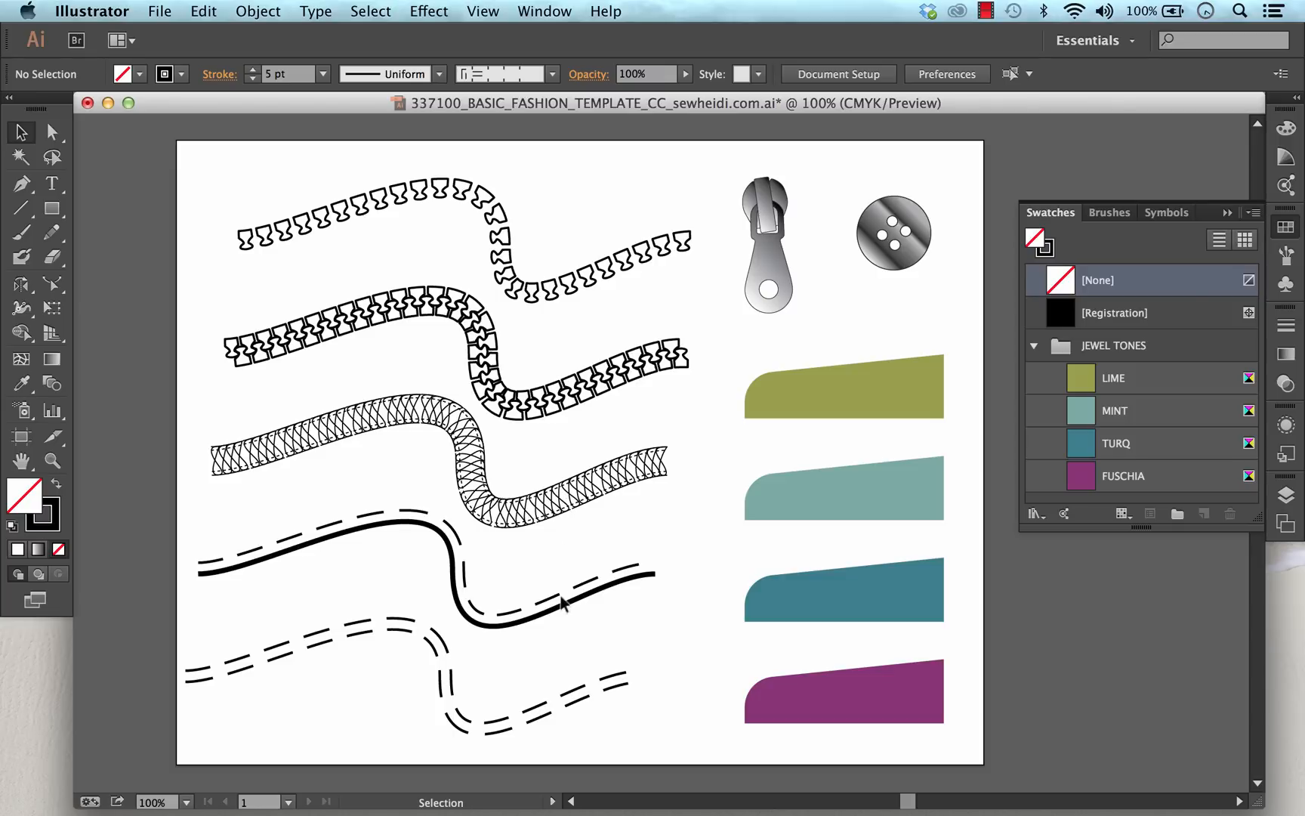
mouse_move(625, 526)
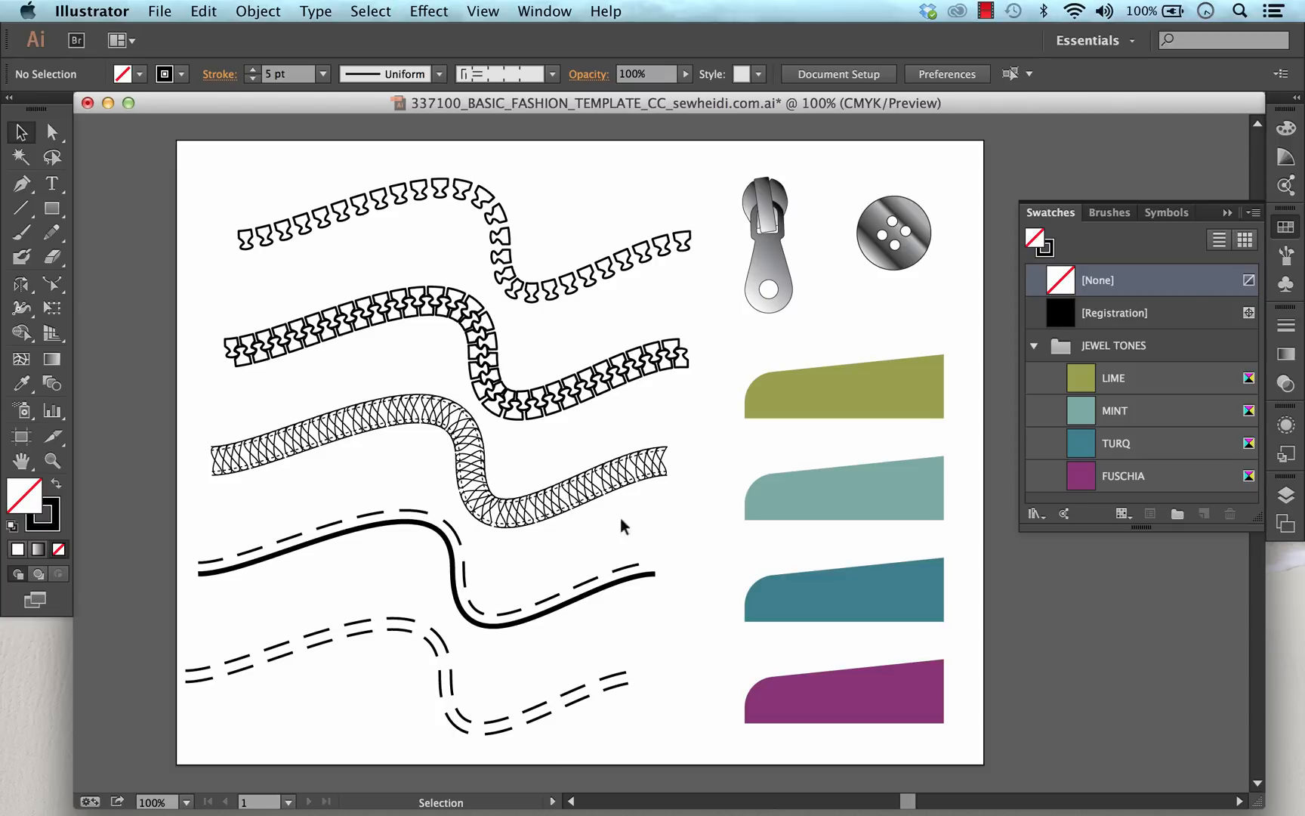
mouse_move(1109, 212)
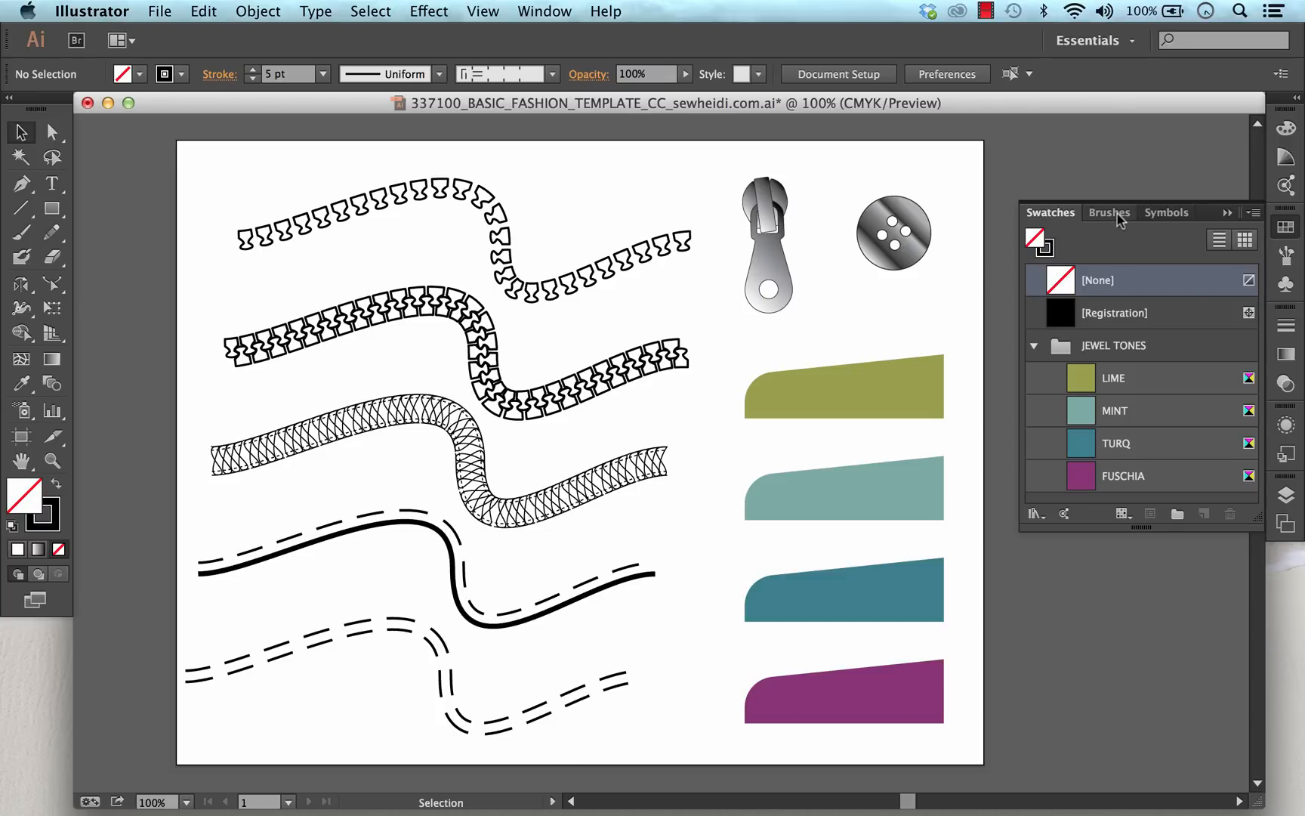
Step: Check the stitch/zipper brushes and button/zipper symbols, then delete all artwork from the artboard
left_click(1110, 212)
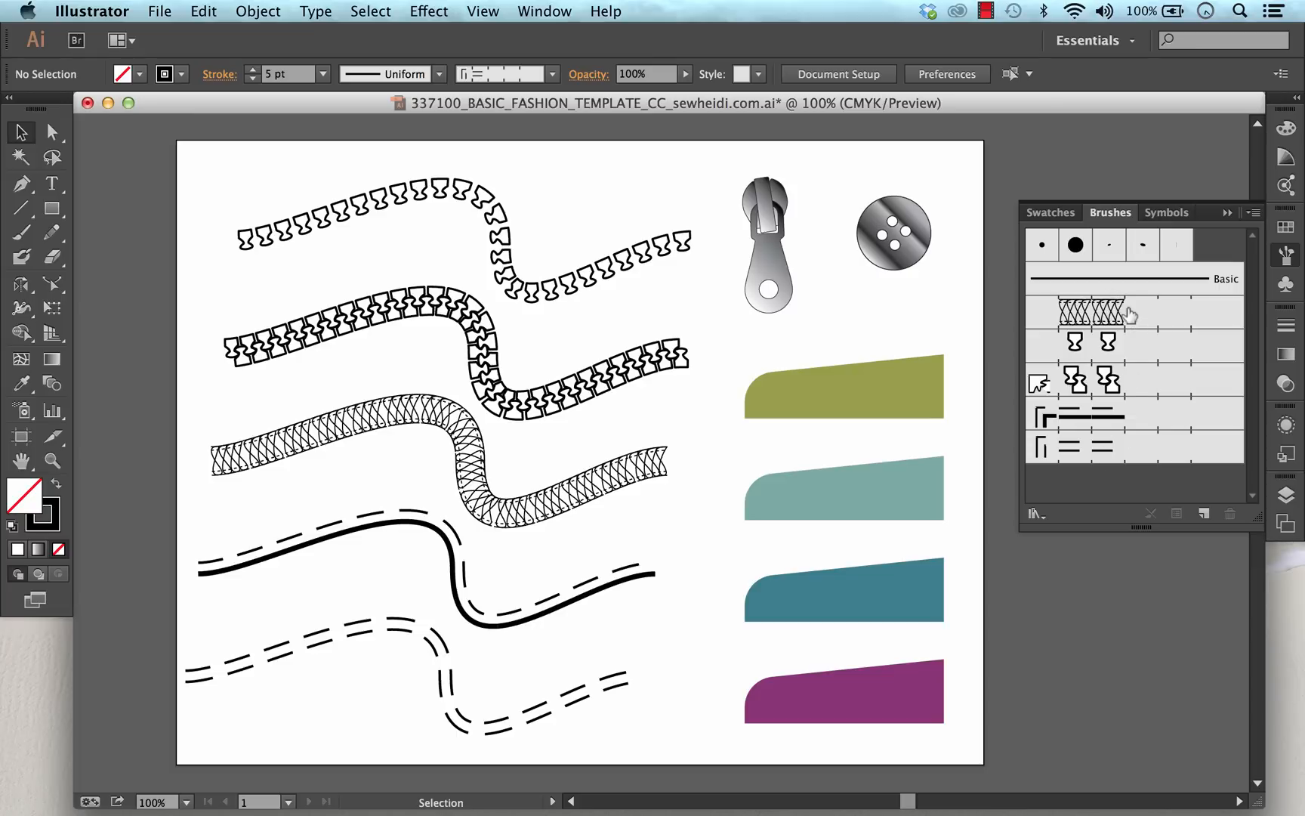
mouse_move(1165, 213)
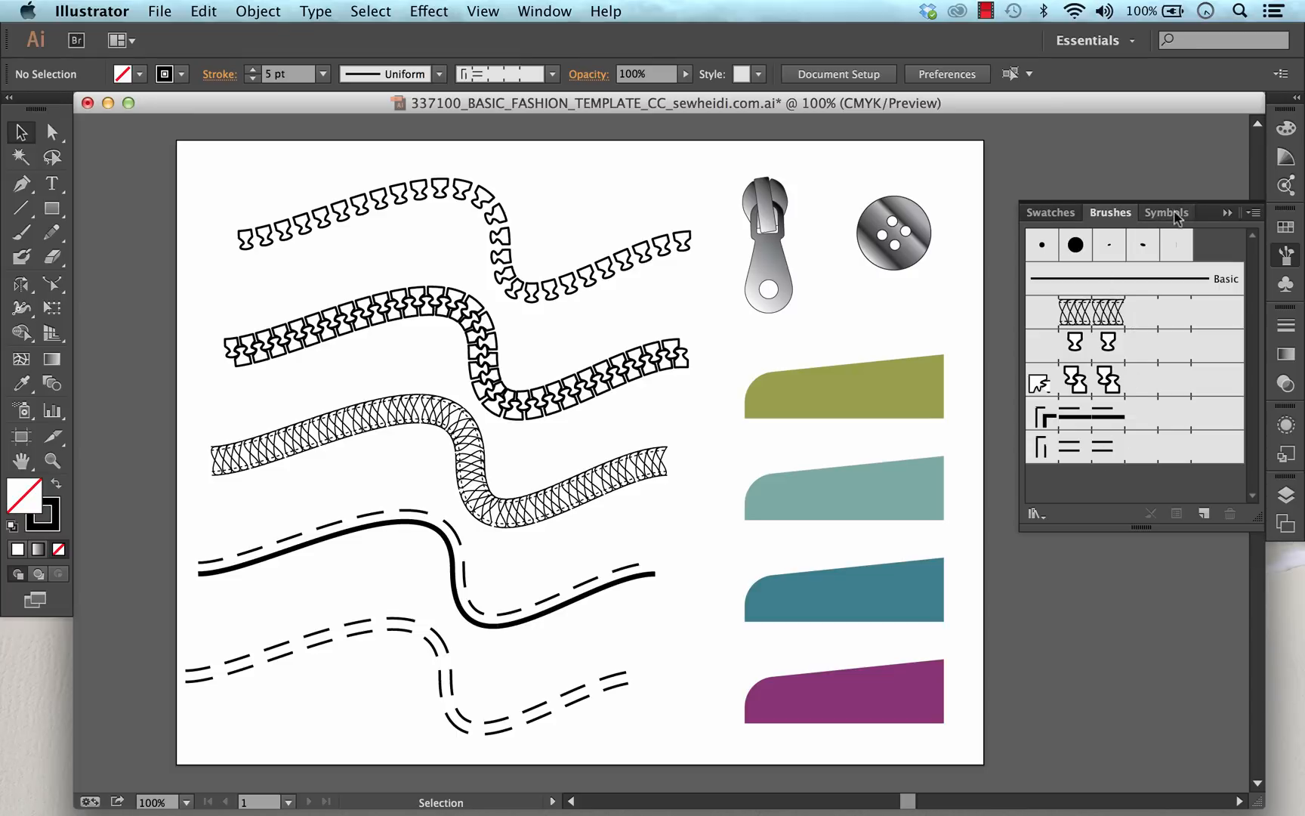
left_click(1167, 212)
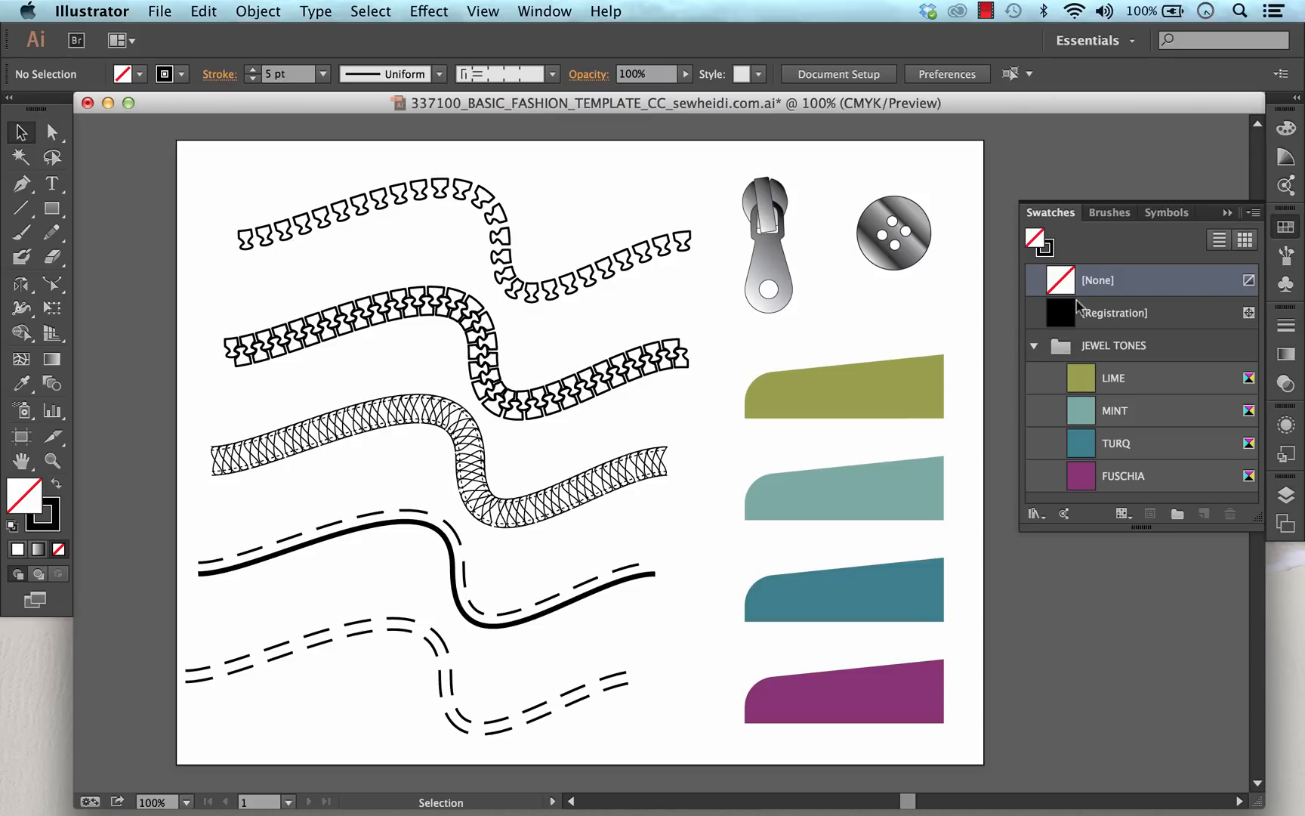
mouse_move(1167, 220)
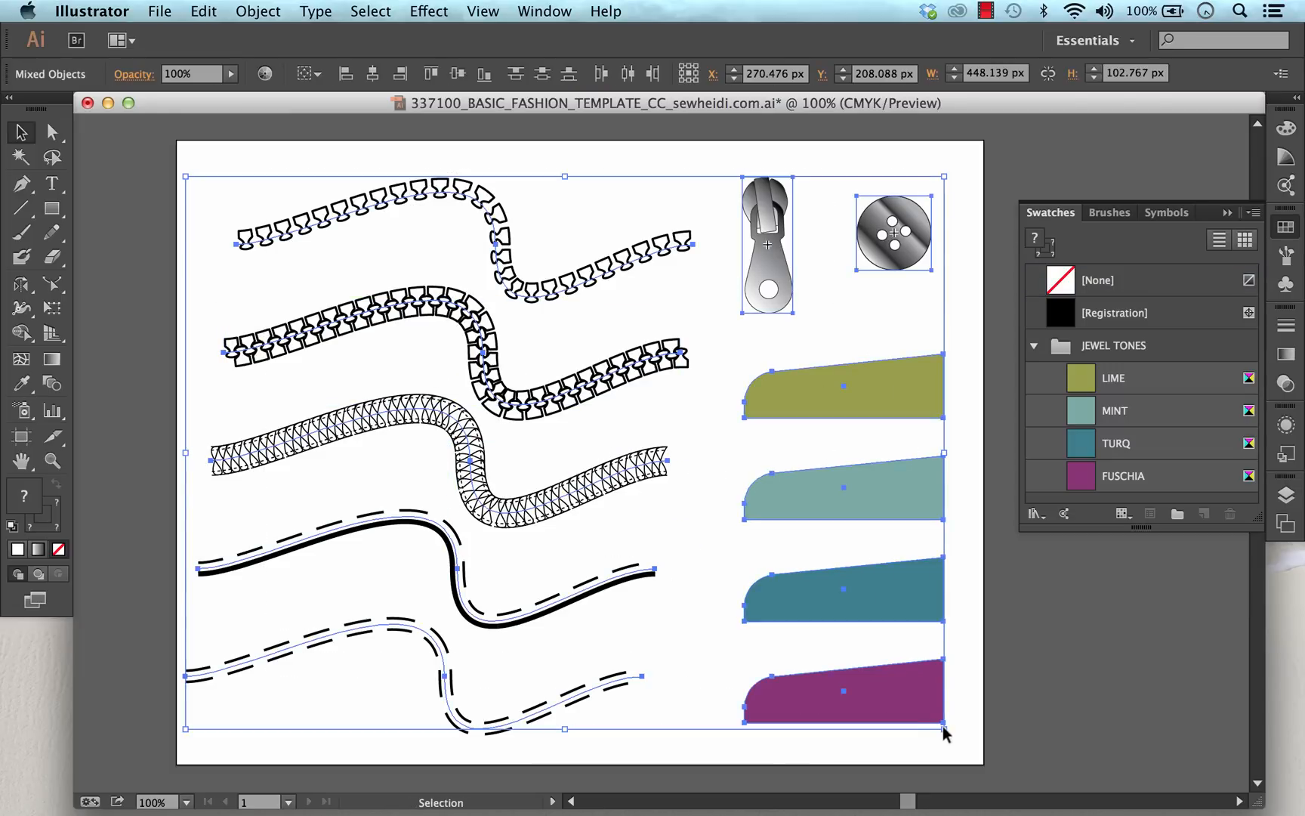
key("Delete")
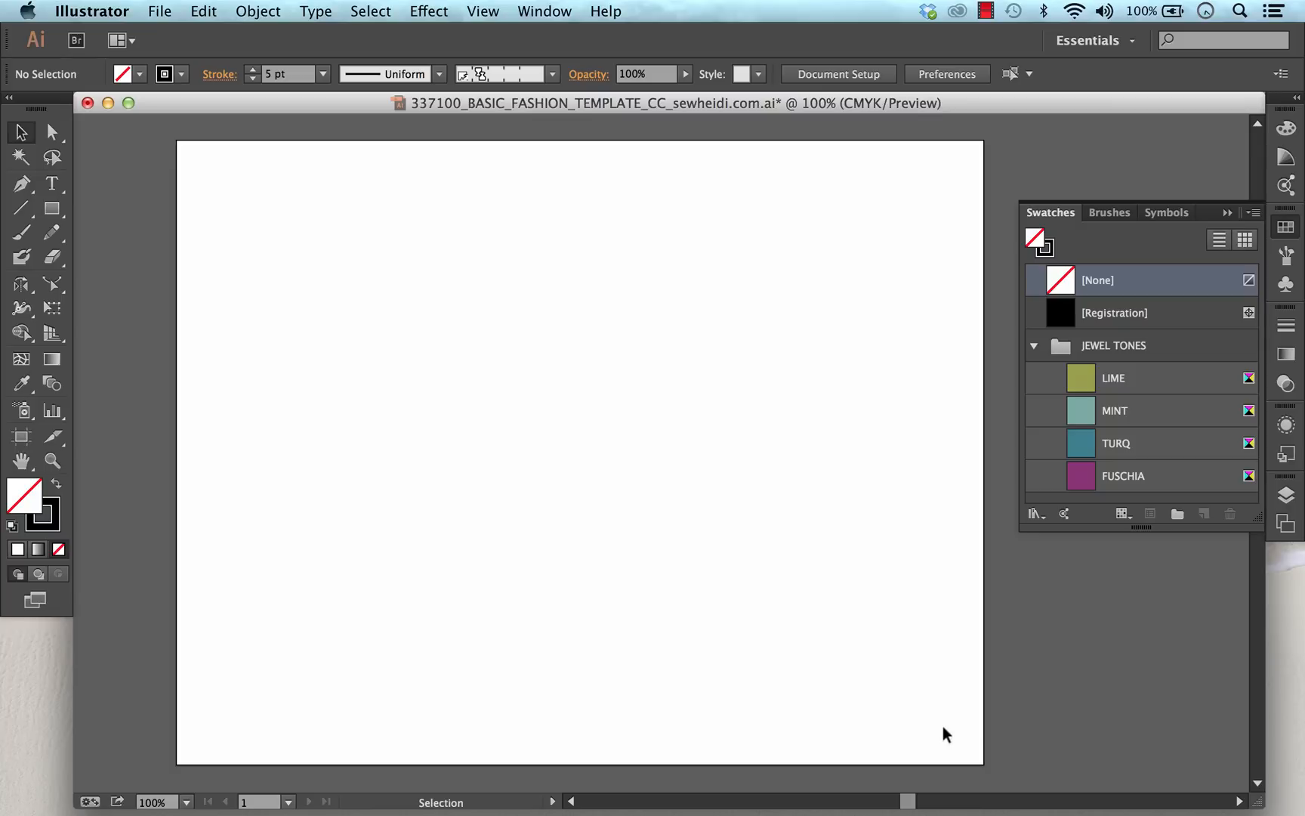
mouse_move(178, 39)
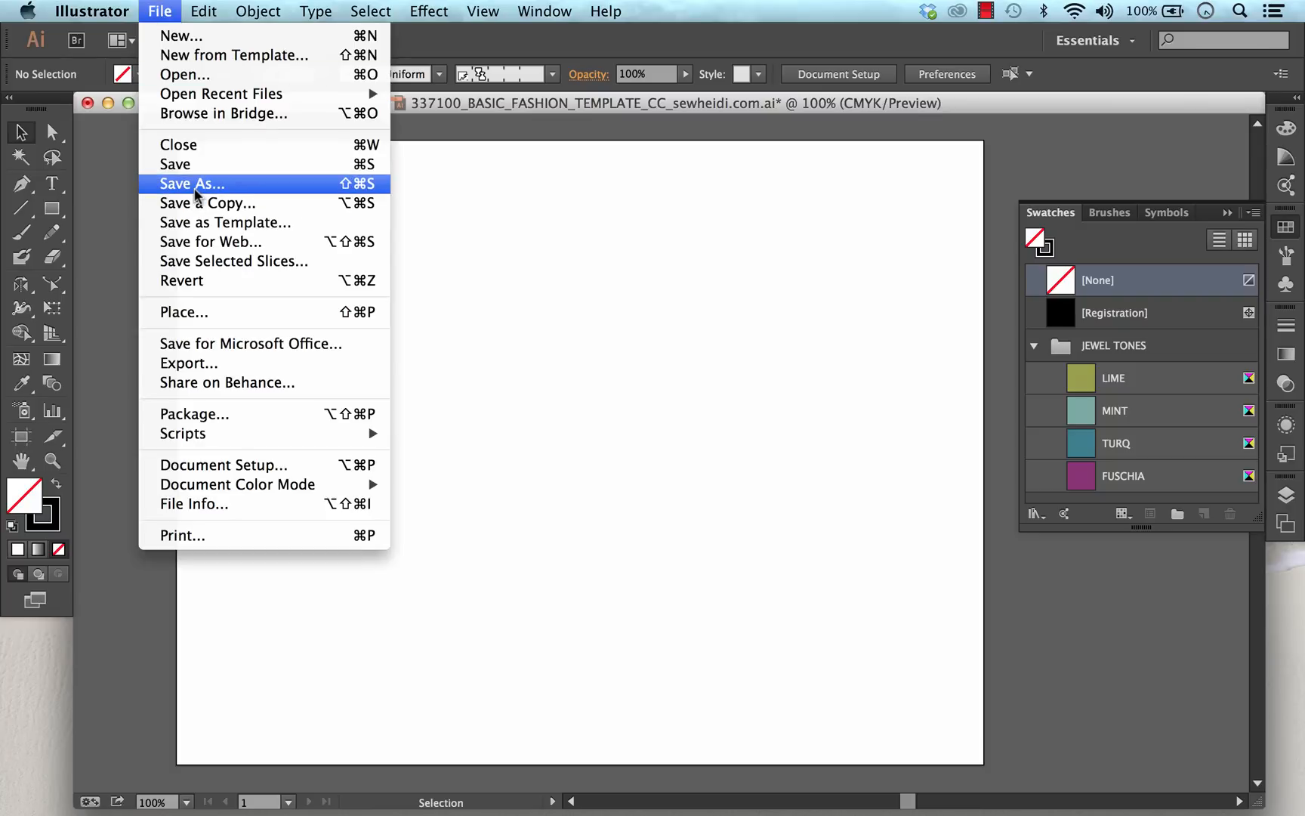
Step: Save as Illustrator Template (ait), replacing the existing template file
left_click(191, 184)
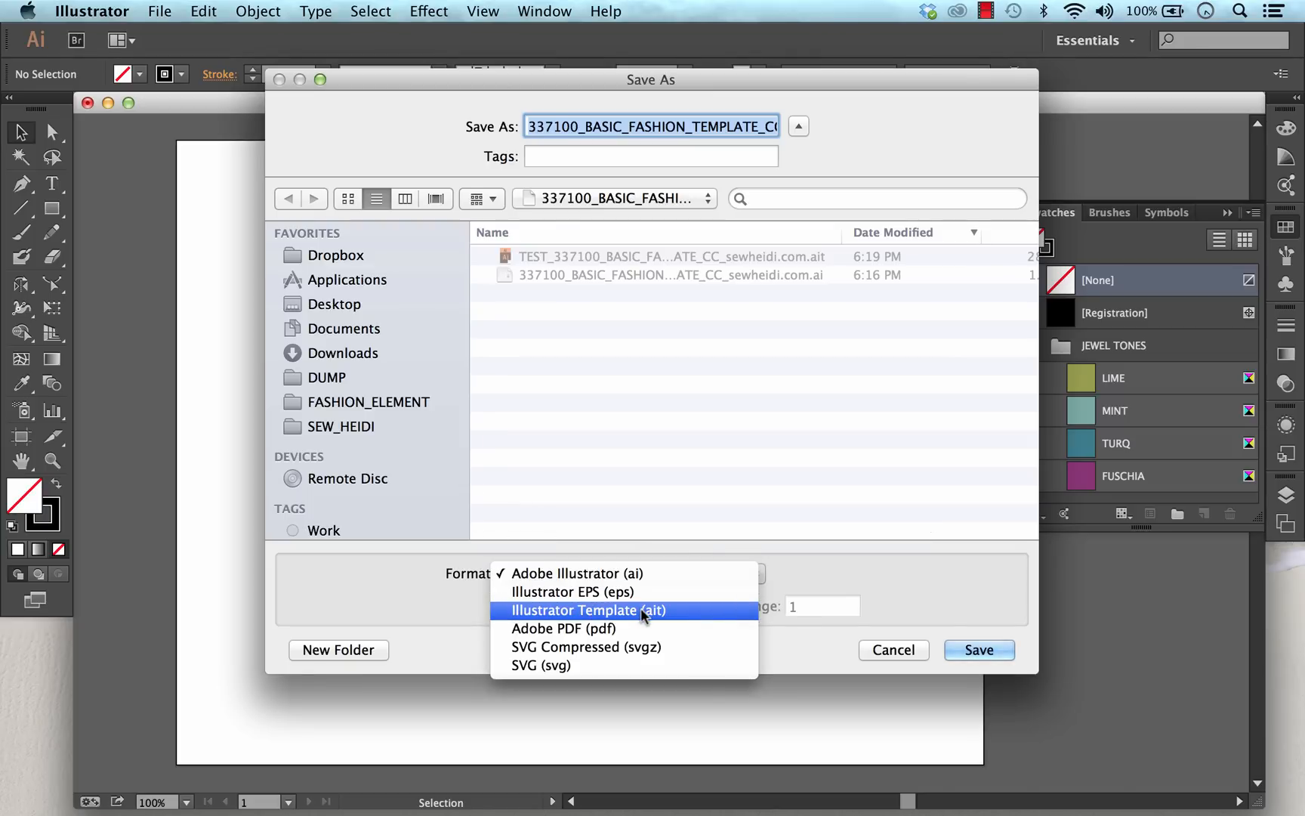
left_click(588, 610)
type("TEST_")
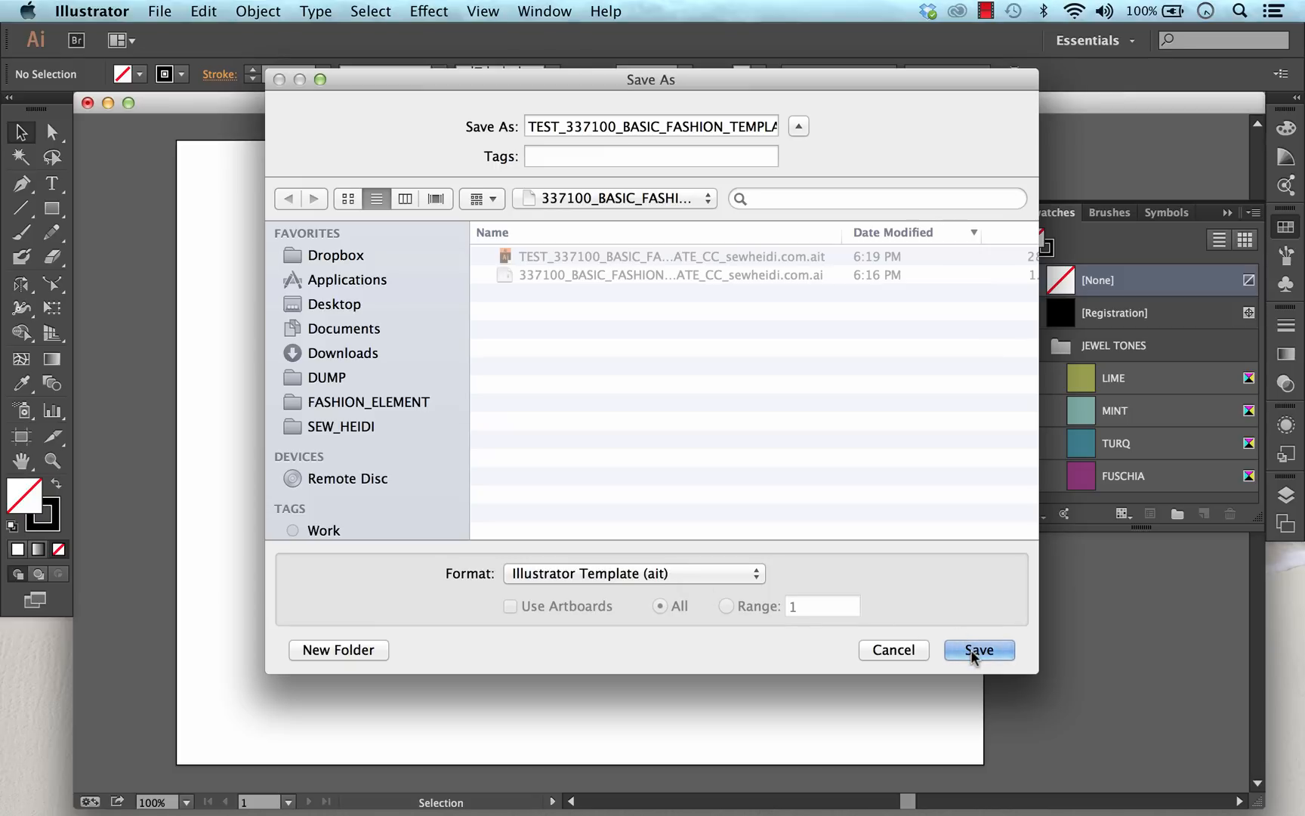
left_click(979, 651)
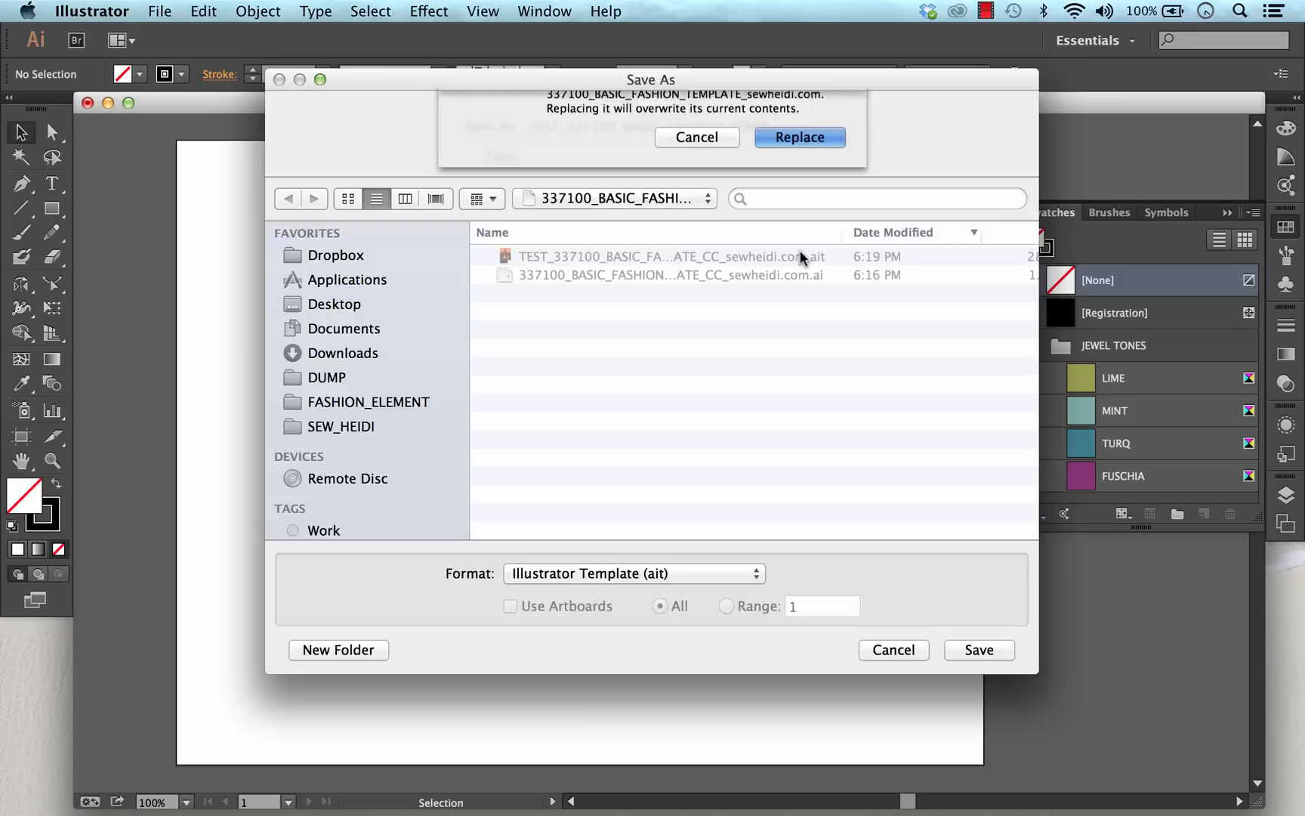
left_click(797, 136)
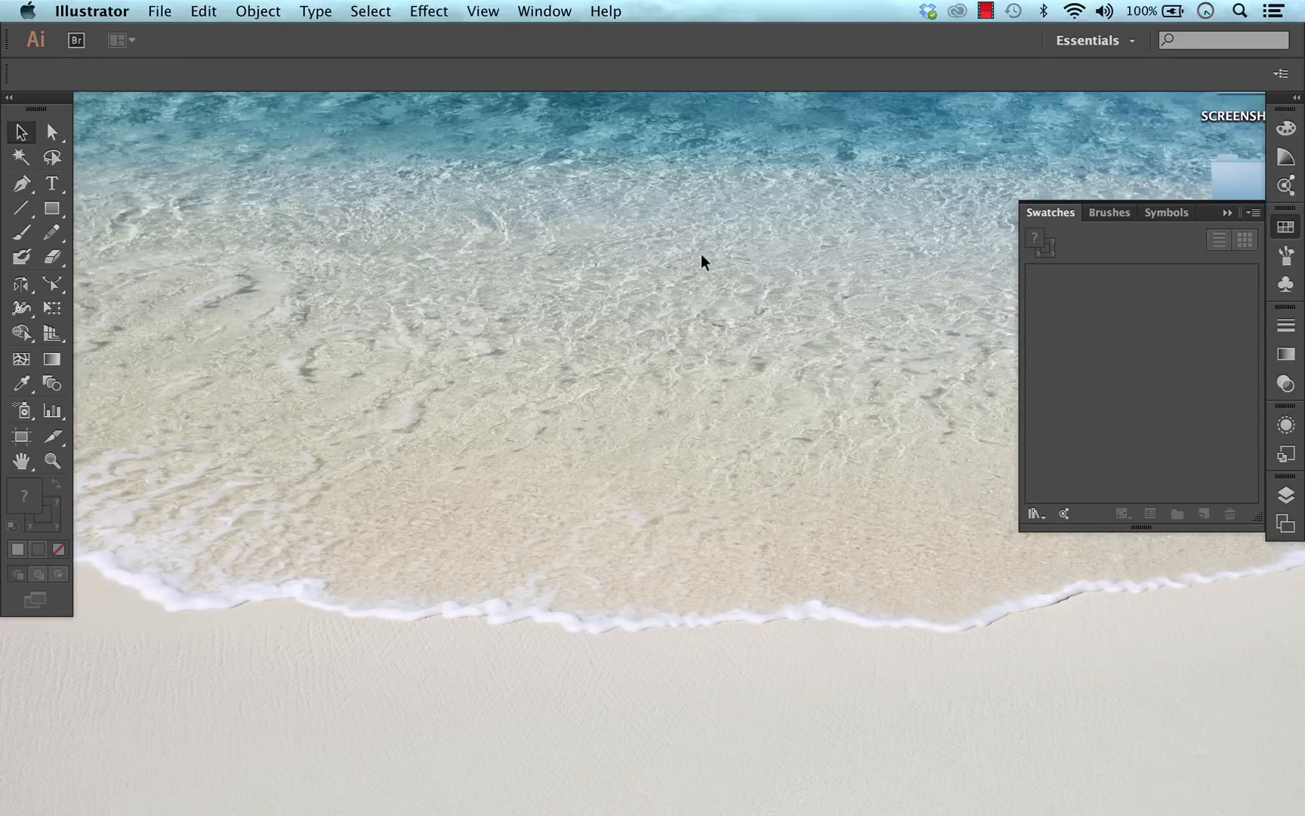
left_click(159, 11)
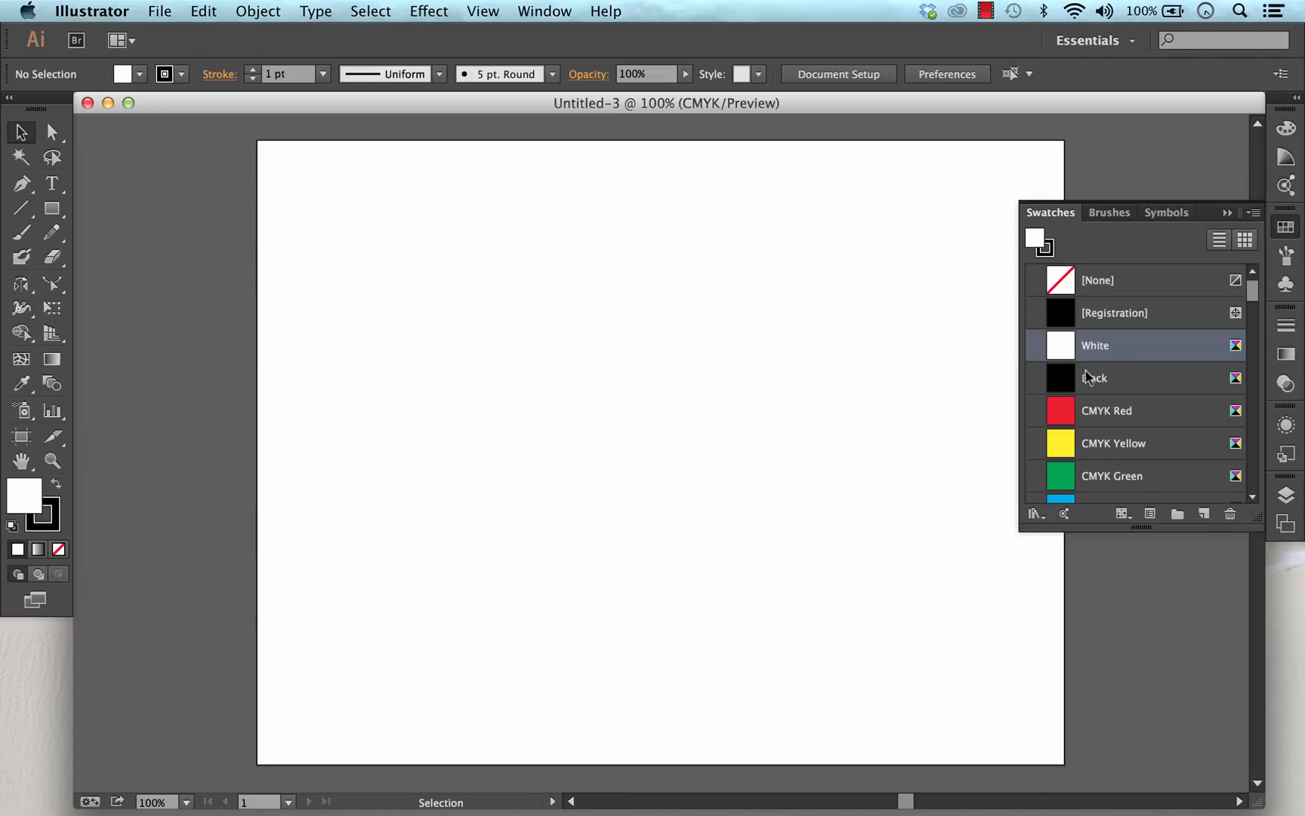
left_click(1109, 212)
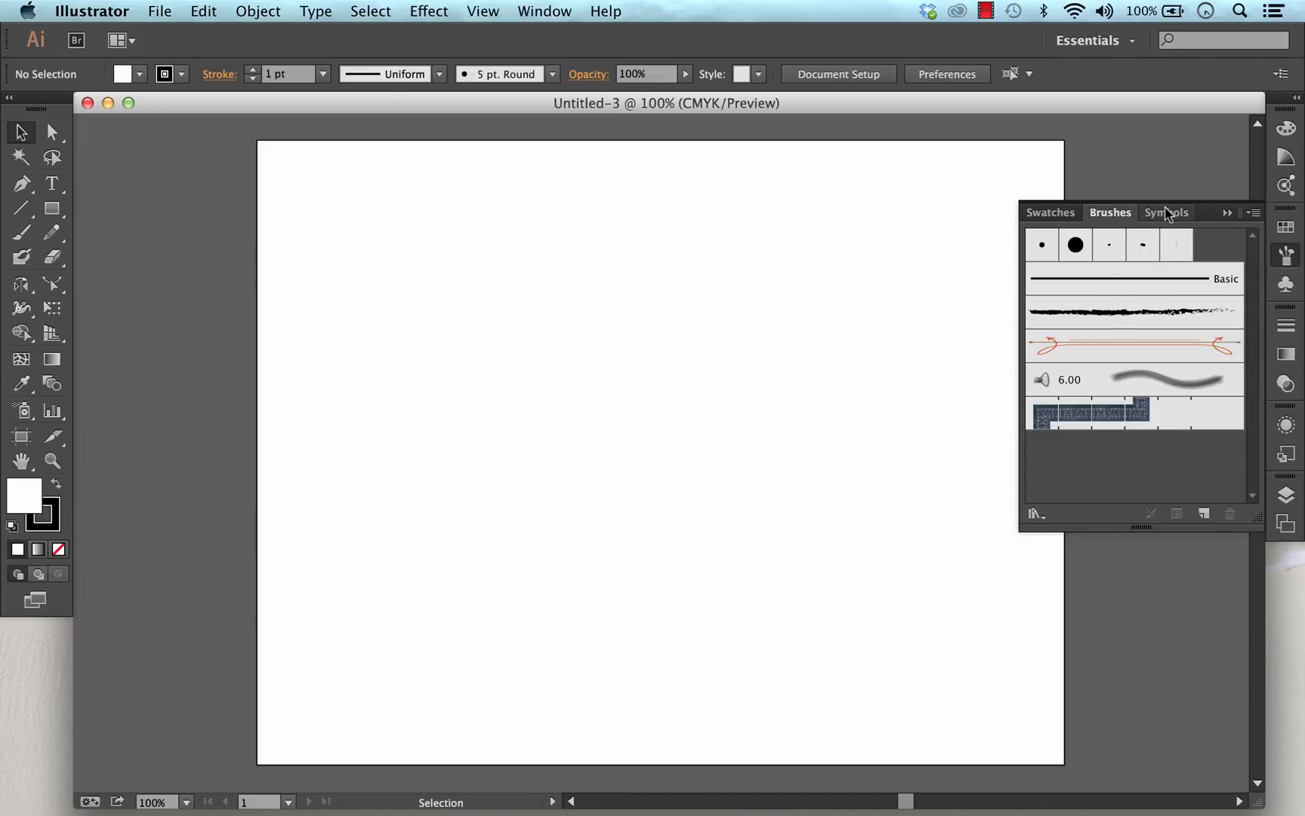
left_click(1166, 212)
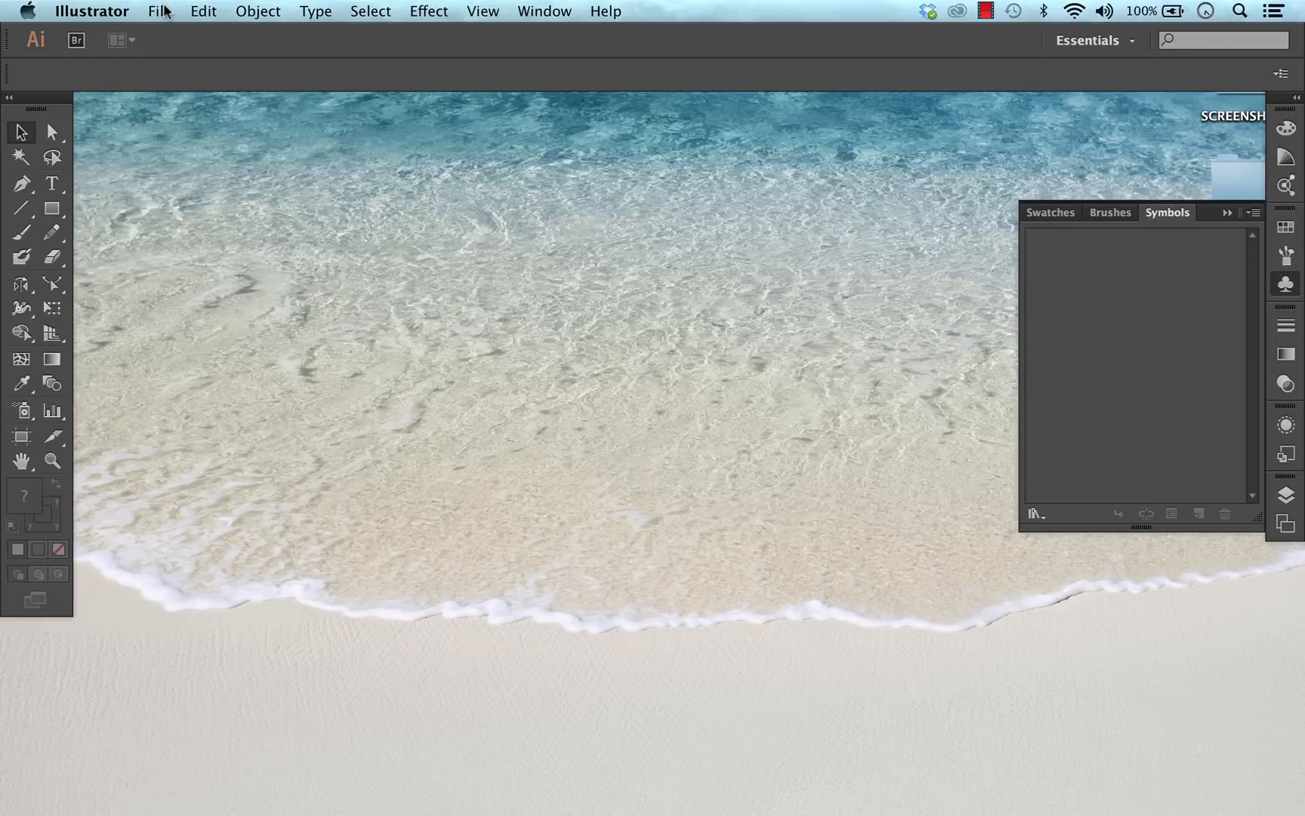
left_click(159, 11)
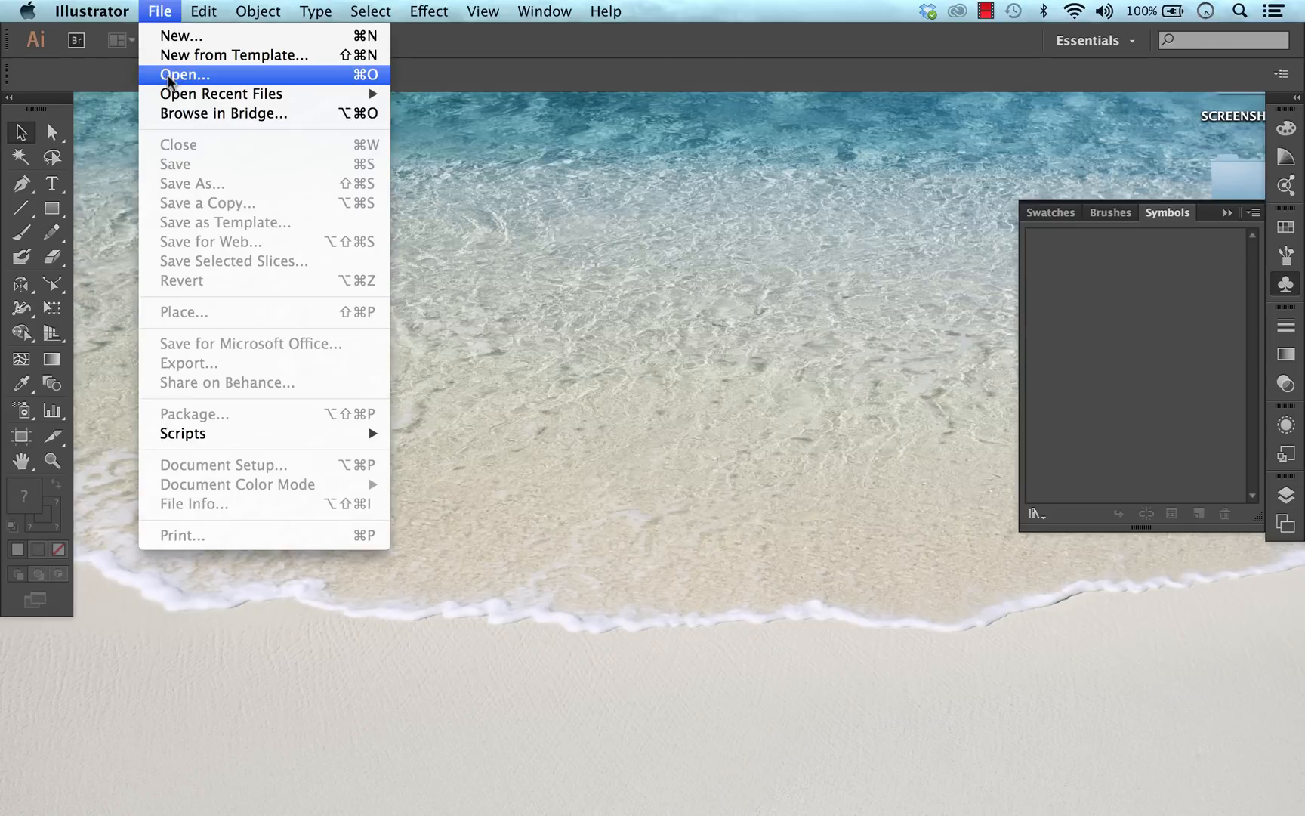
left_click(185, 74)
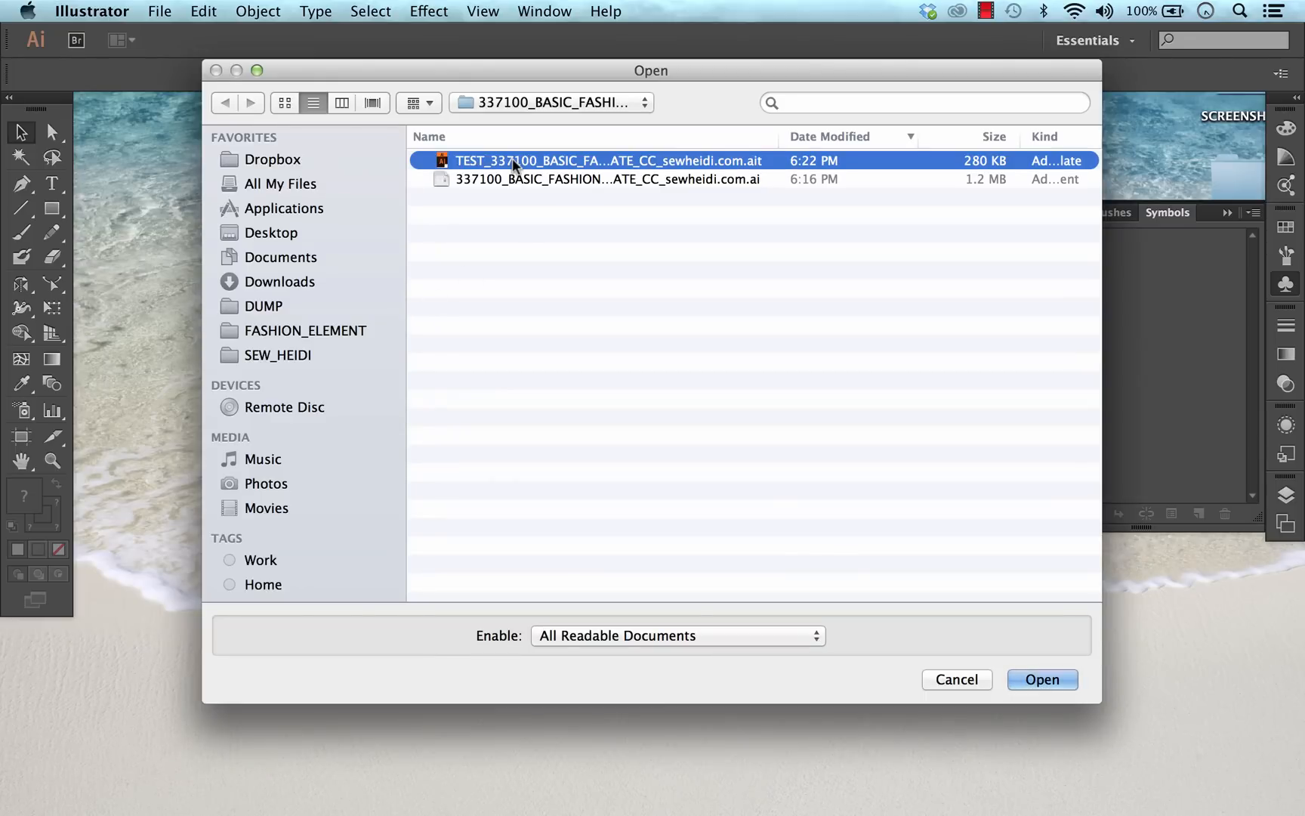
left_click(1041, 679)
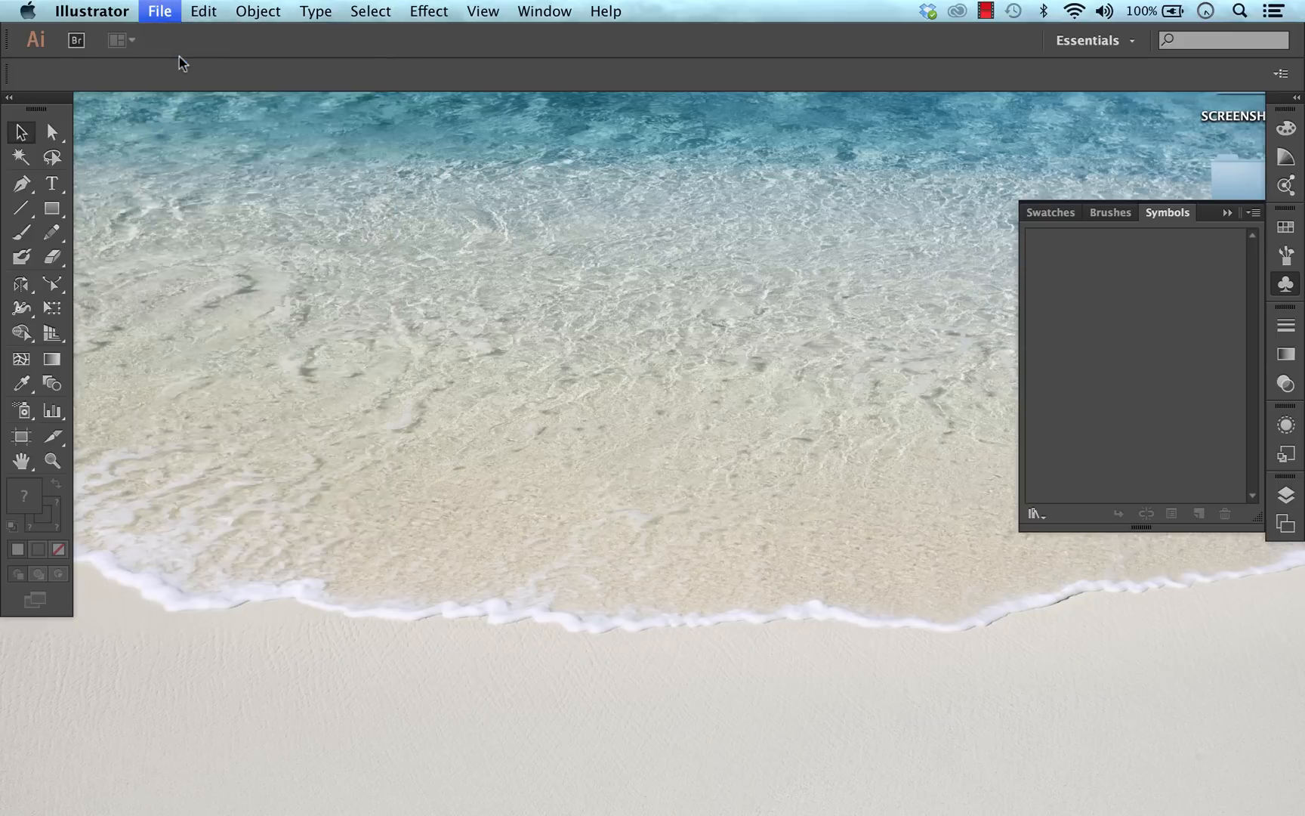
Step: Create a new untitled document from the saved .ait template in the recent template folder
left_click(158, 10)
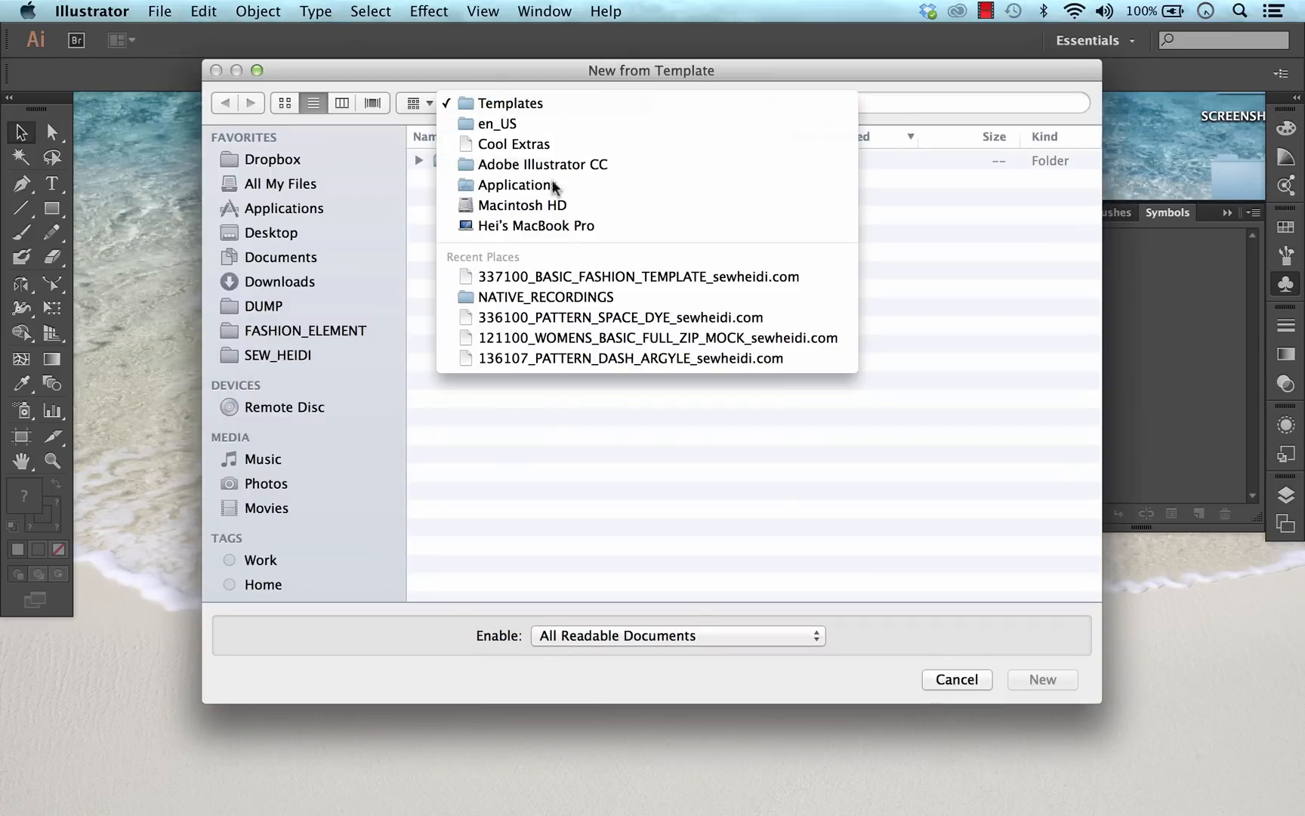
left_click(511, 102)
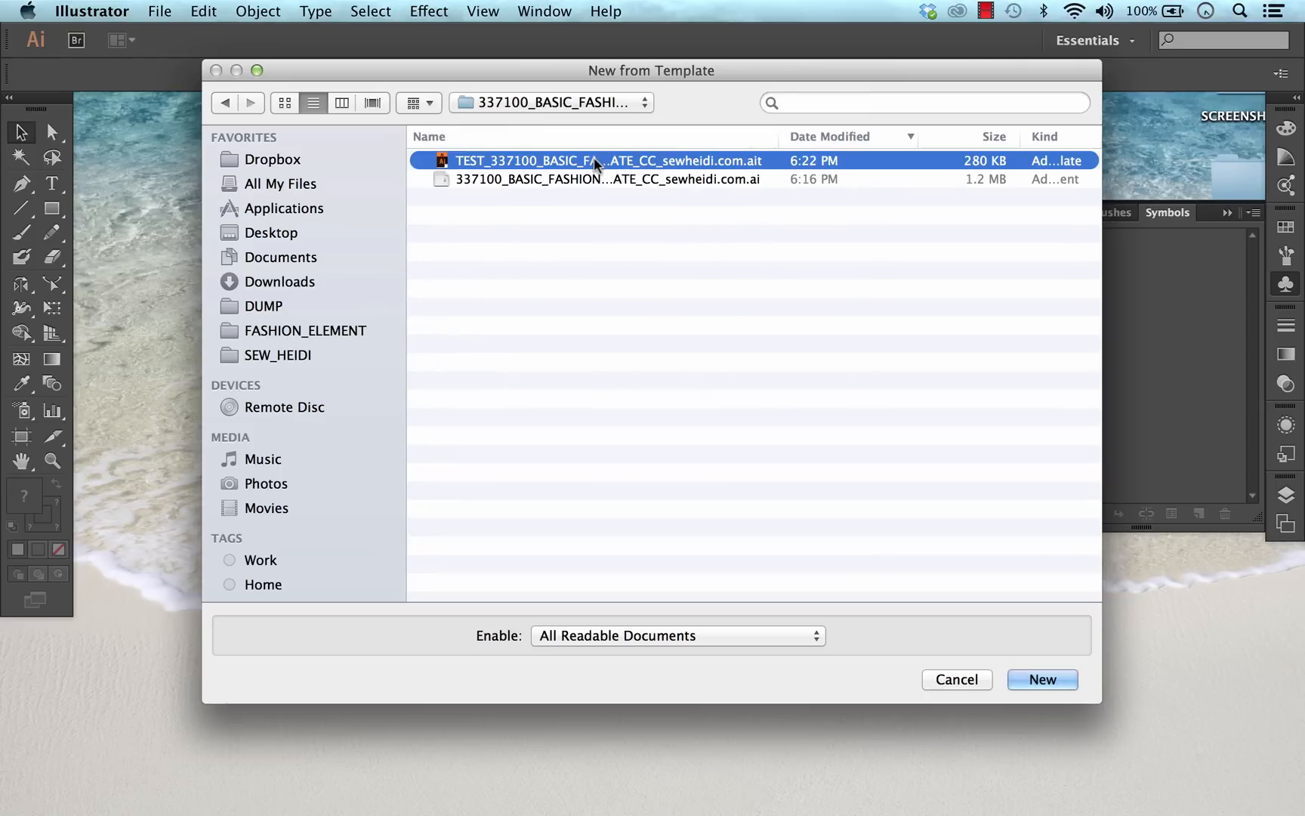
mouse_move(997, 578)
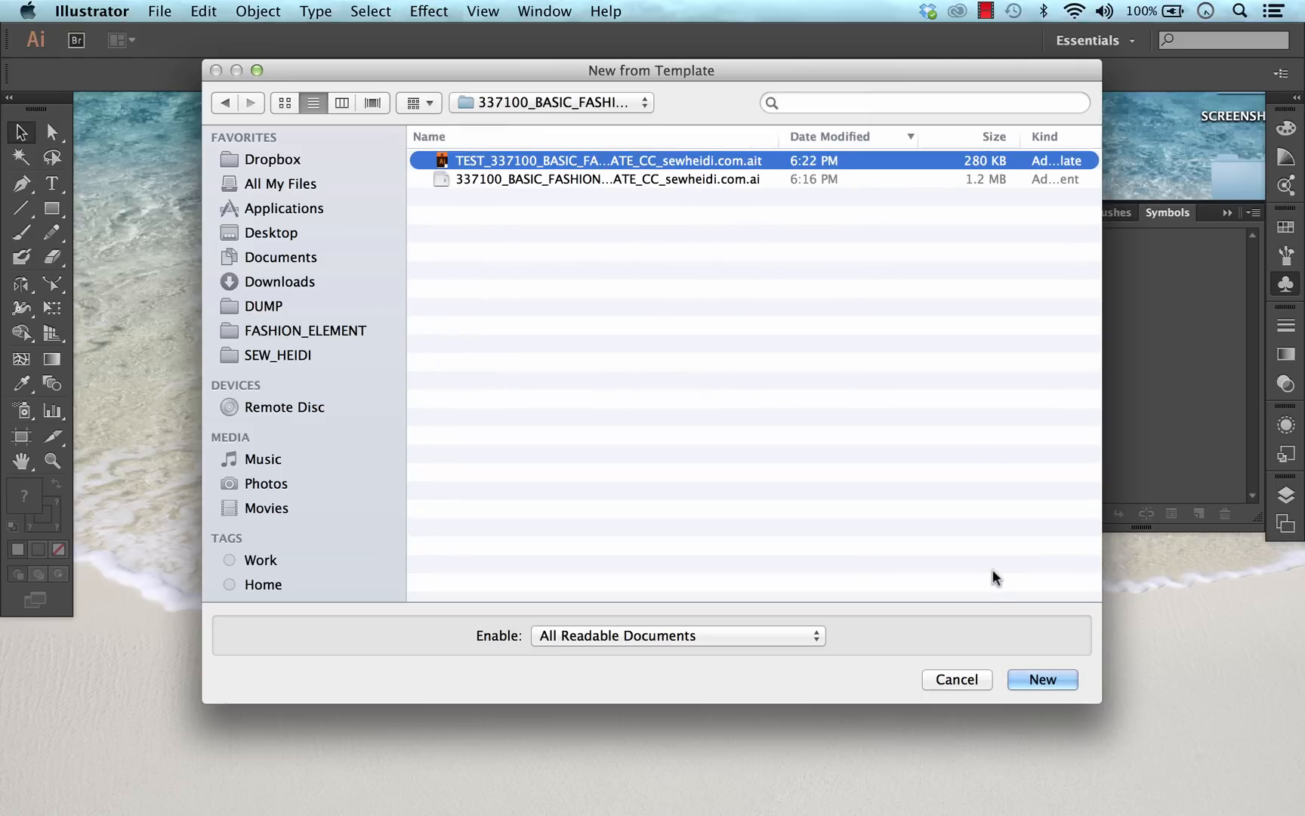
left_click(1042, 679)
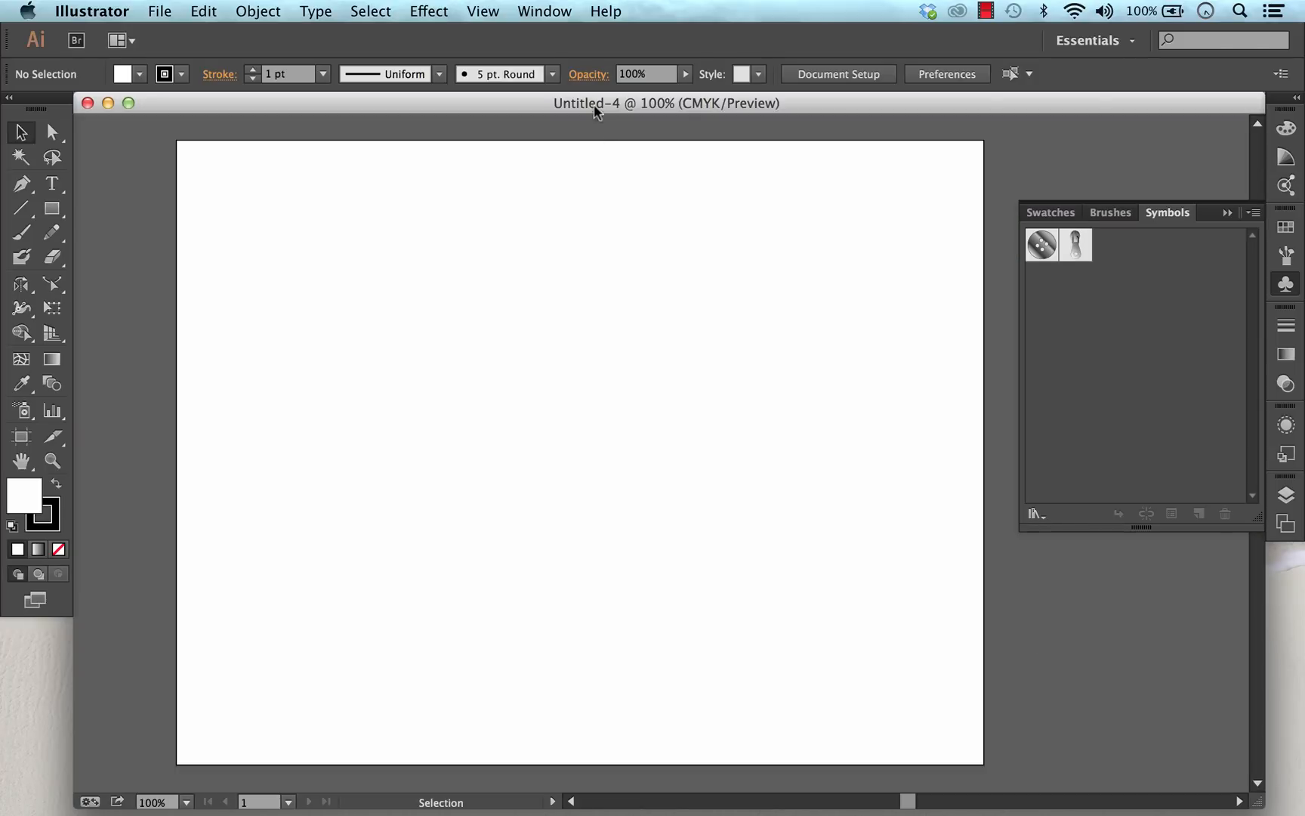
mouse_move(1168, 292)
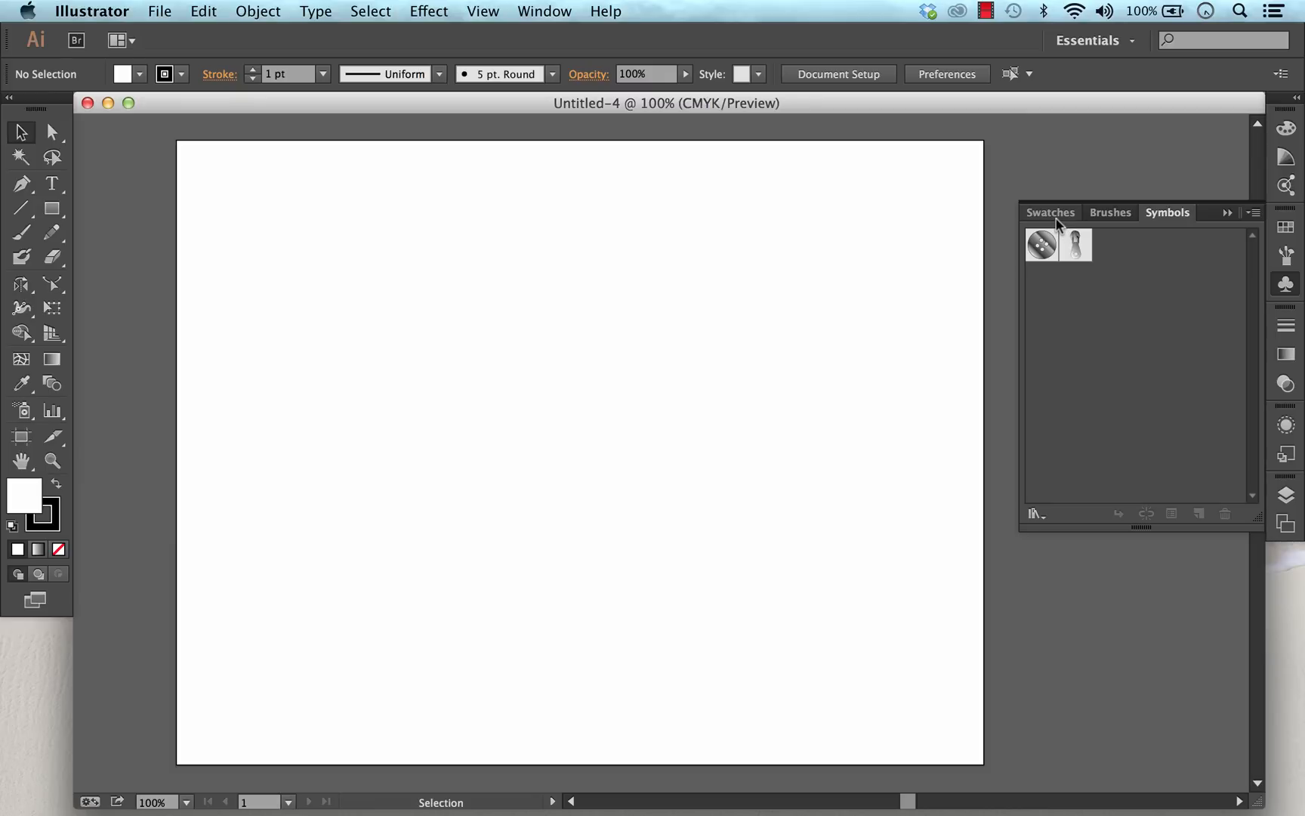
left_click(1050, 212)
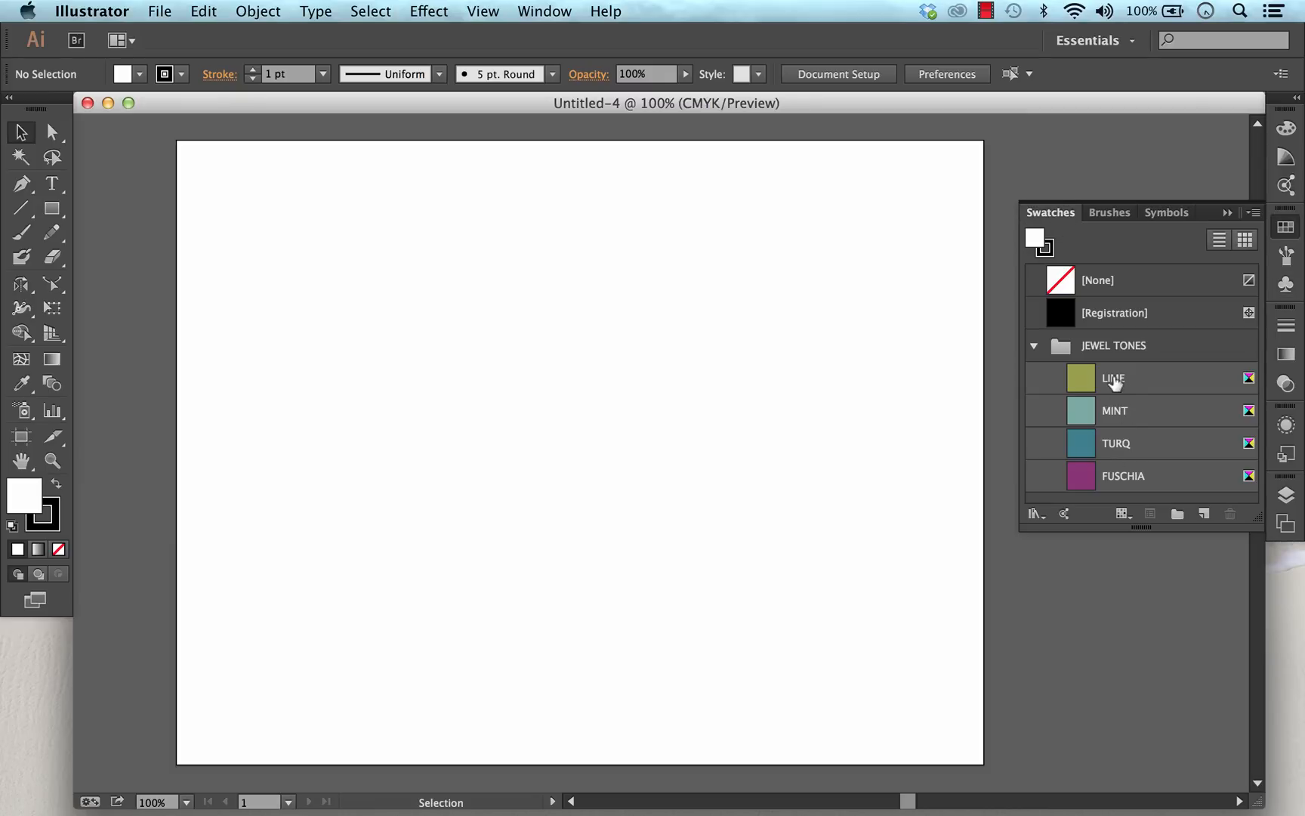
left_click(1109, 213)
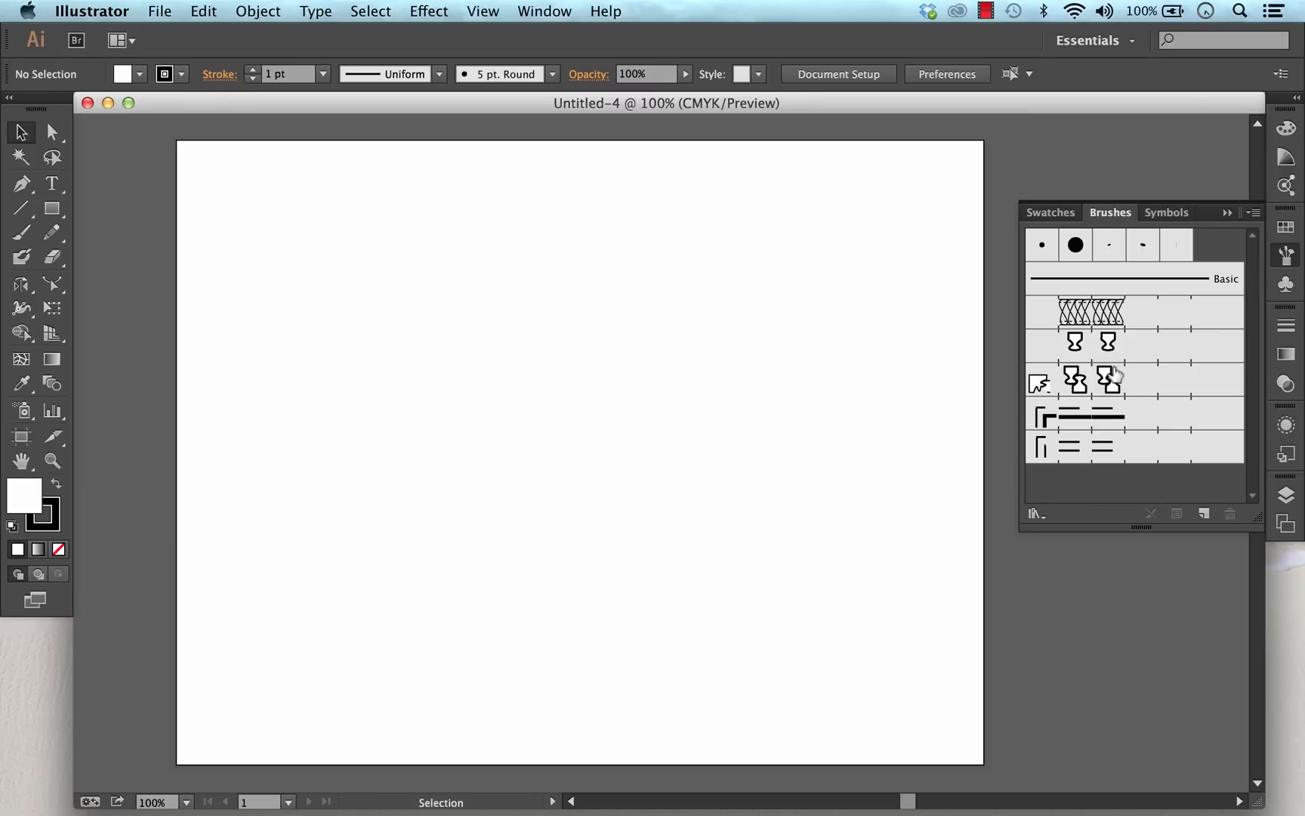
left_click(1166, 212)
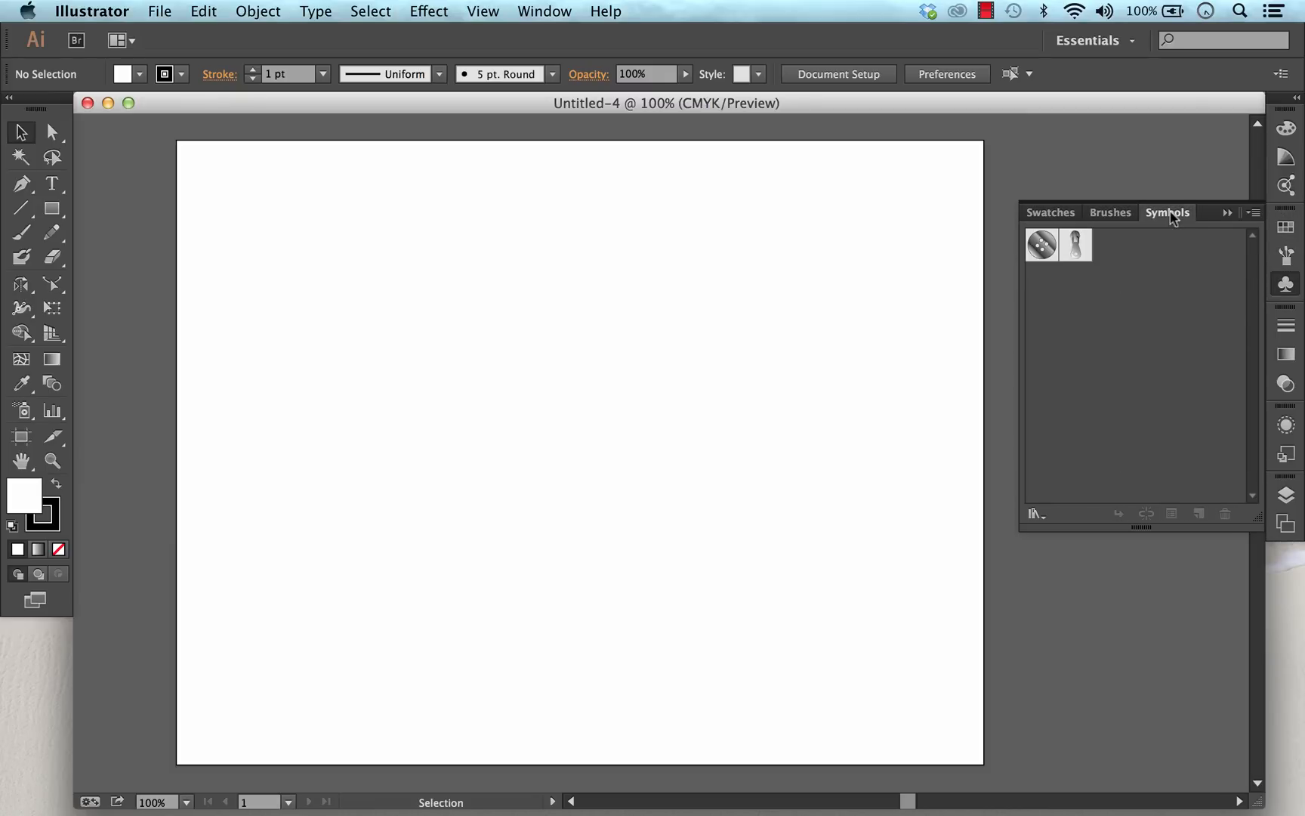
mouse_move(951, 318)
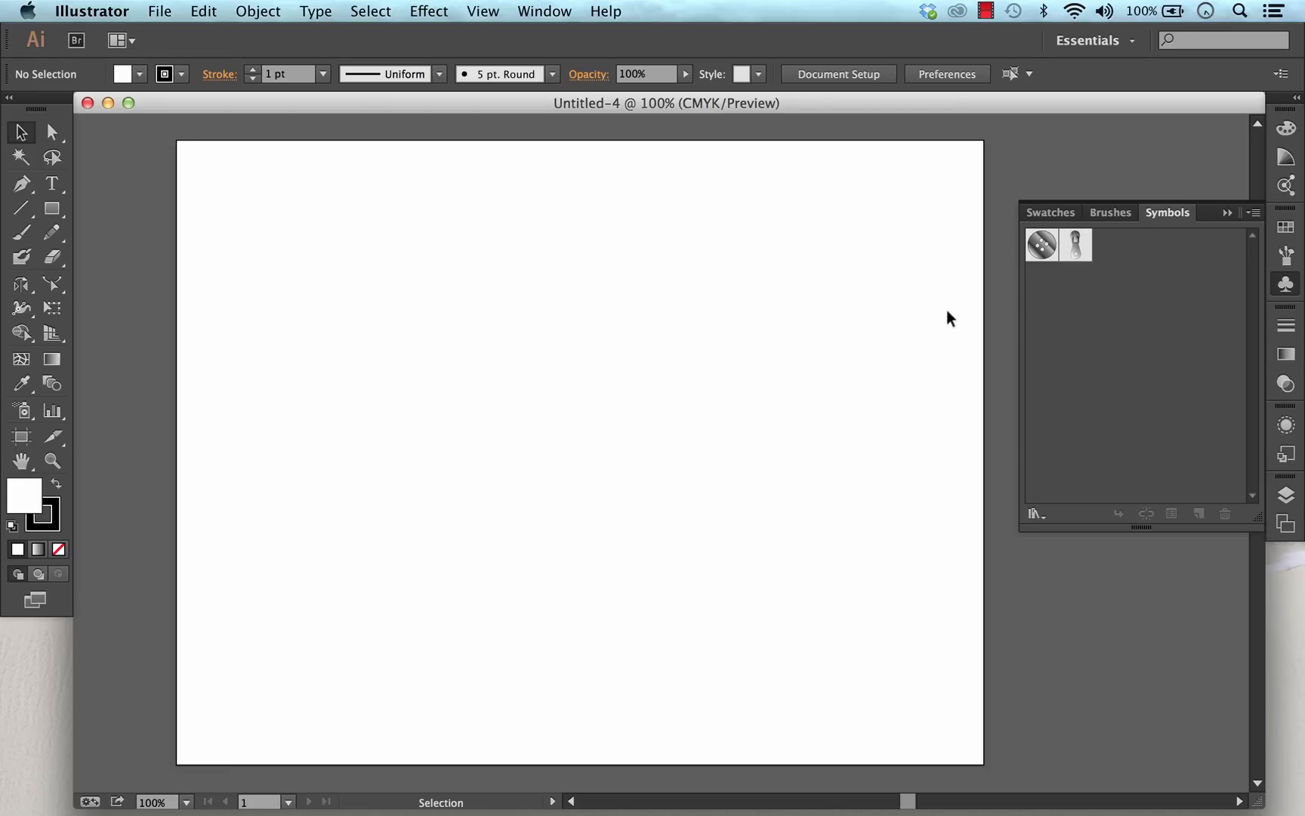